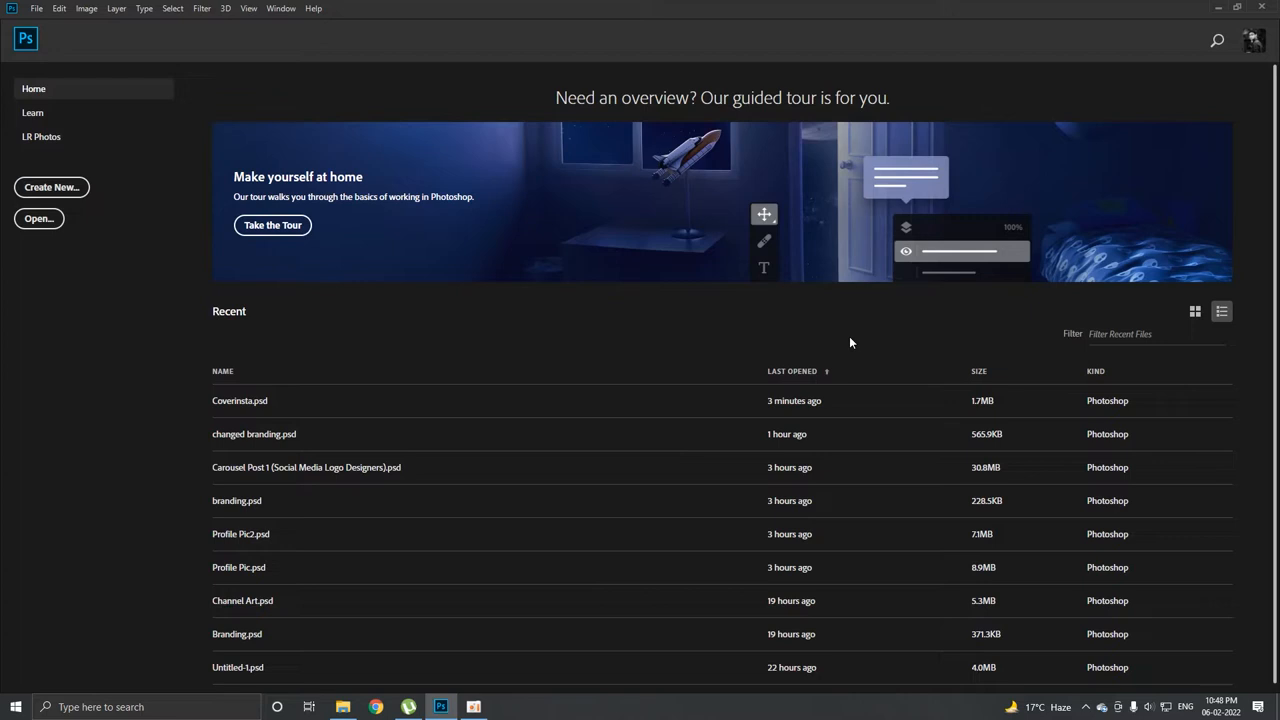
{"action": "mouse_move", "coordinate": [52, 187]}
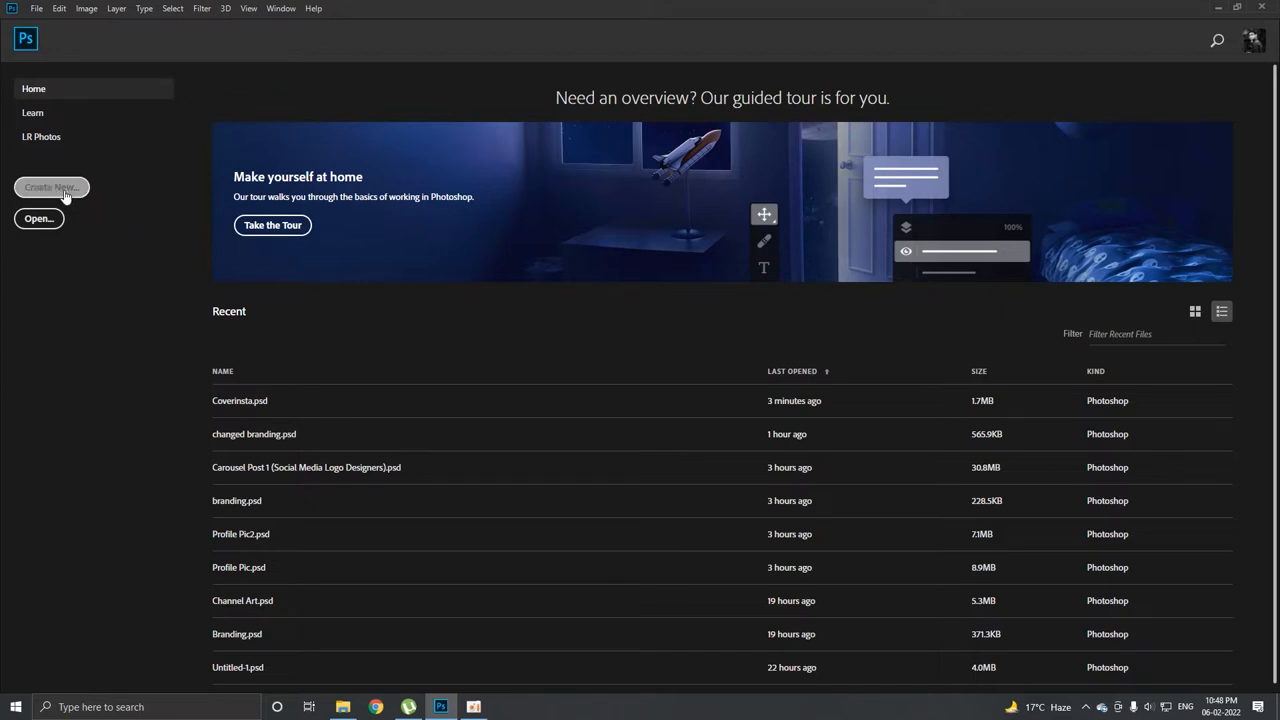
Step: Create a new 100 × 100 px document at 72 ppi with a white background
{"action": "left_click", "coordinate": [51, 187]}
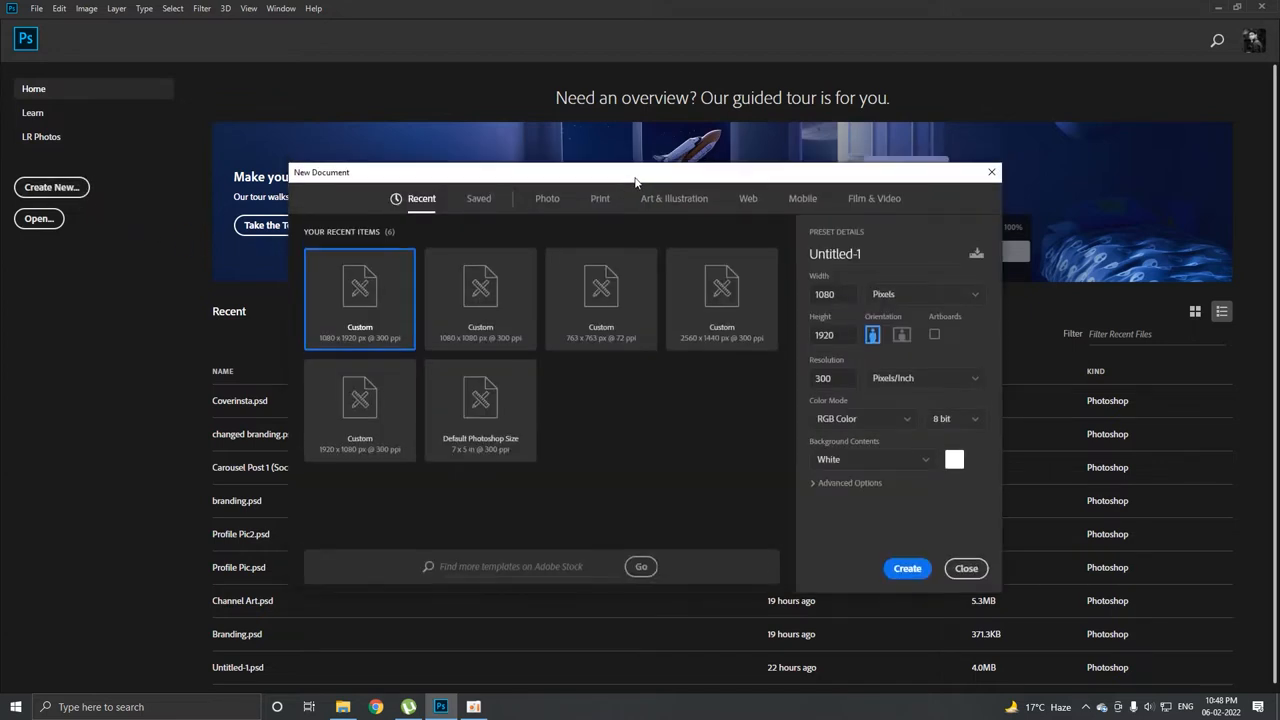
{"action": "left_click", "coordinate": [833, 293]}
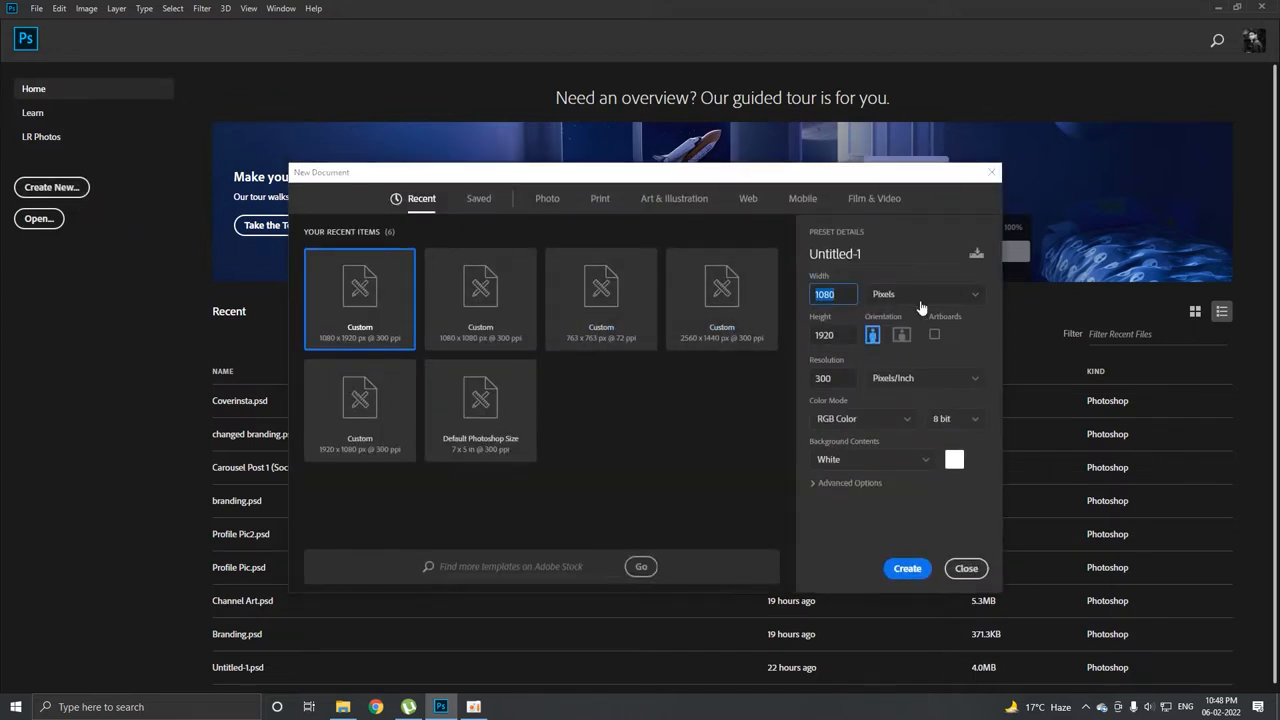
{"action": "type", "text": "100"}
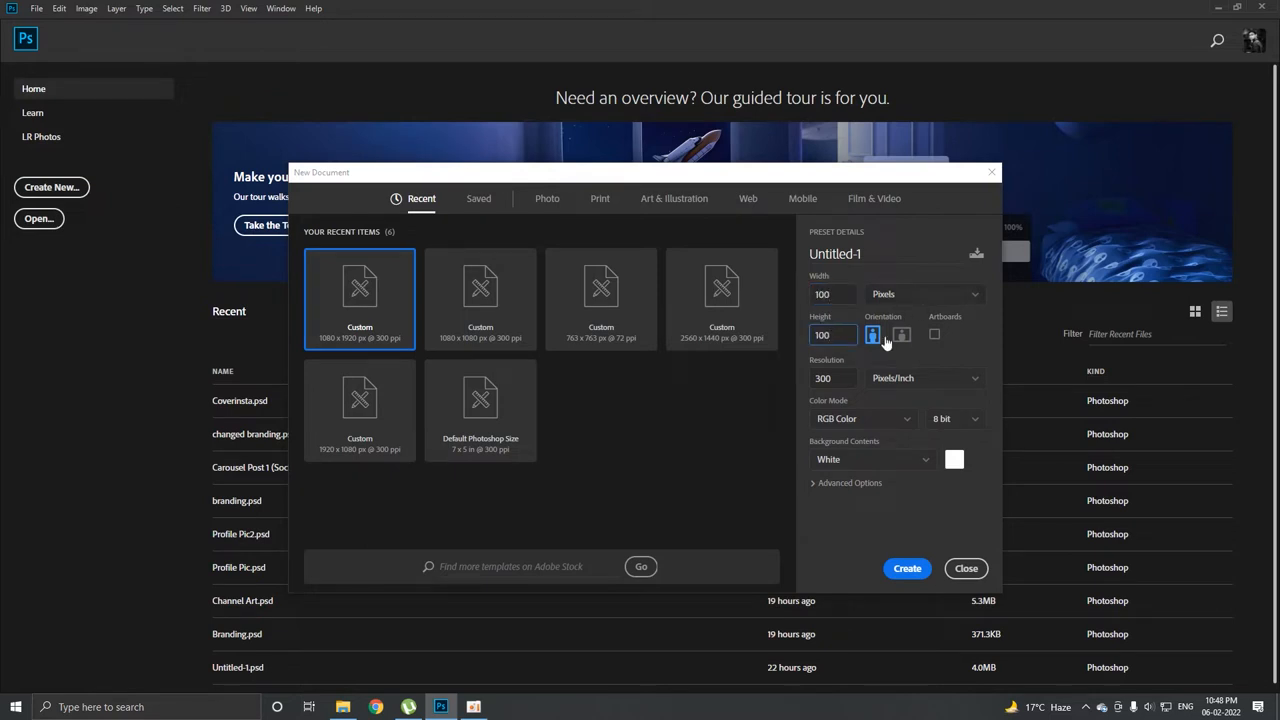
{"action": "left_click", "coordinate": [830, 378]}
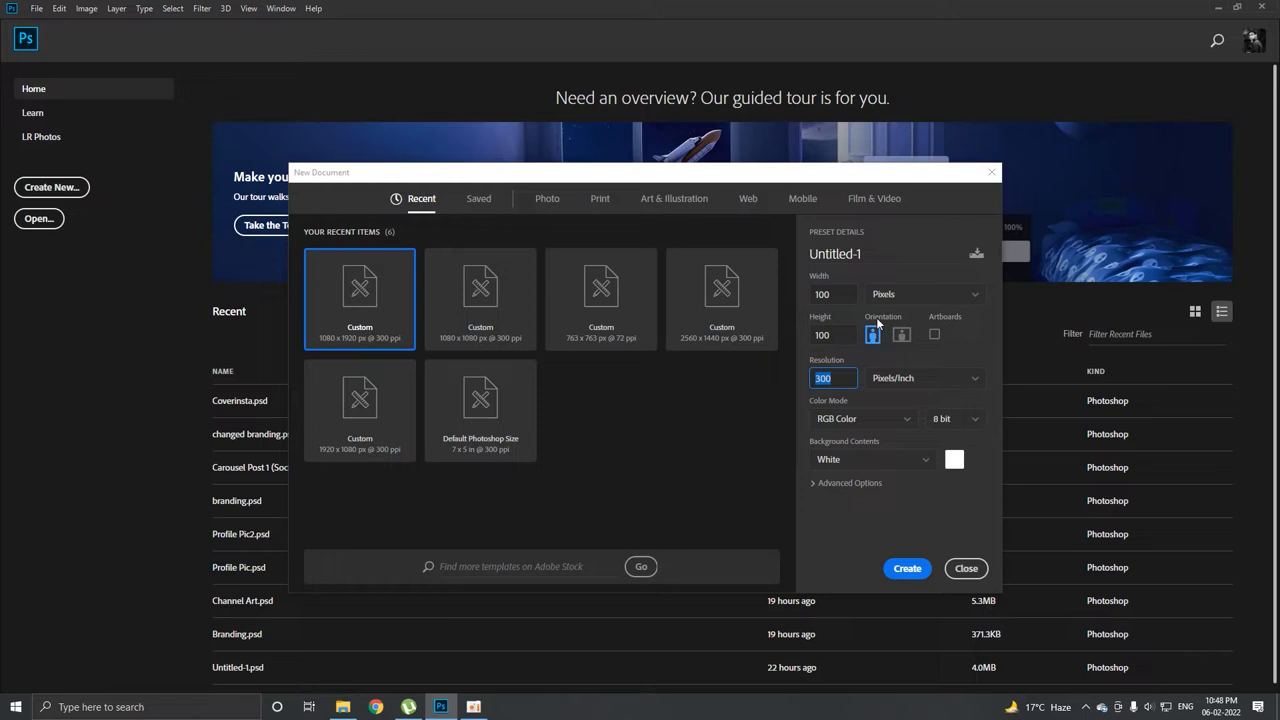
{"action": "type", "text": "72"}
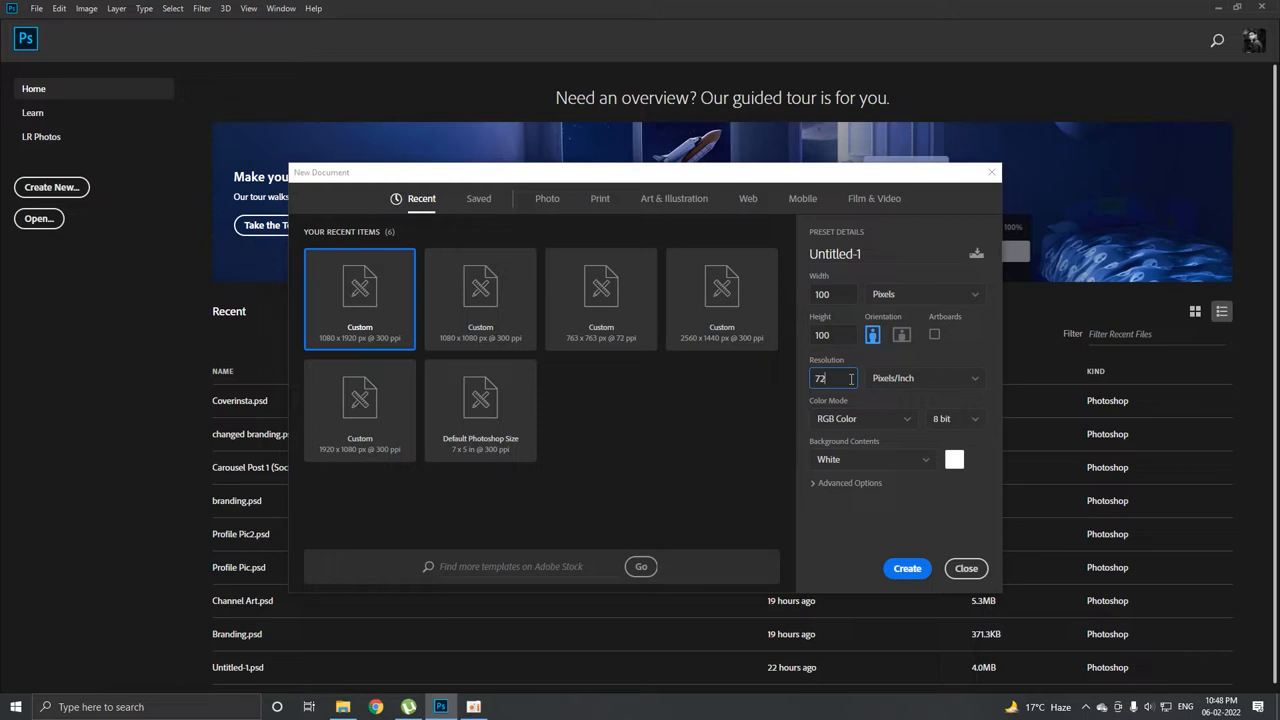
{"action": "mouse_move", "coordinate": [861, 449]}
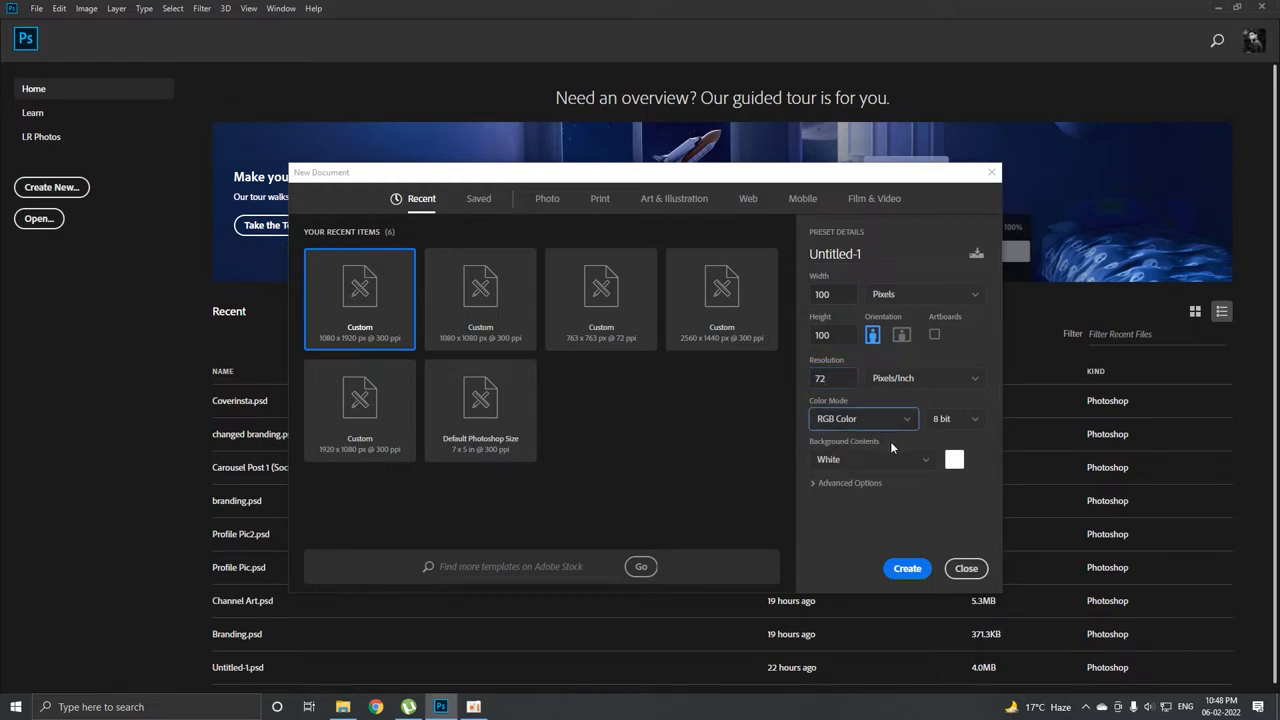
{"action": "left_click", "coordinate": [906, 568]}
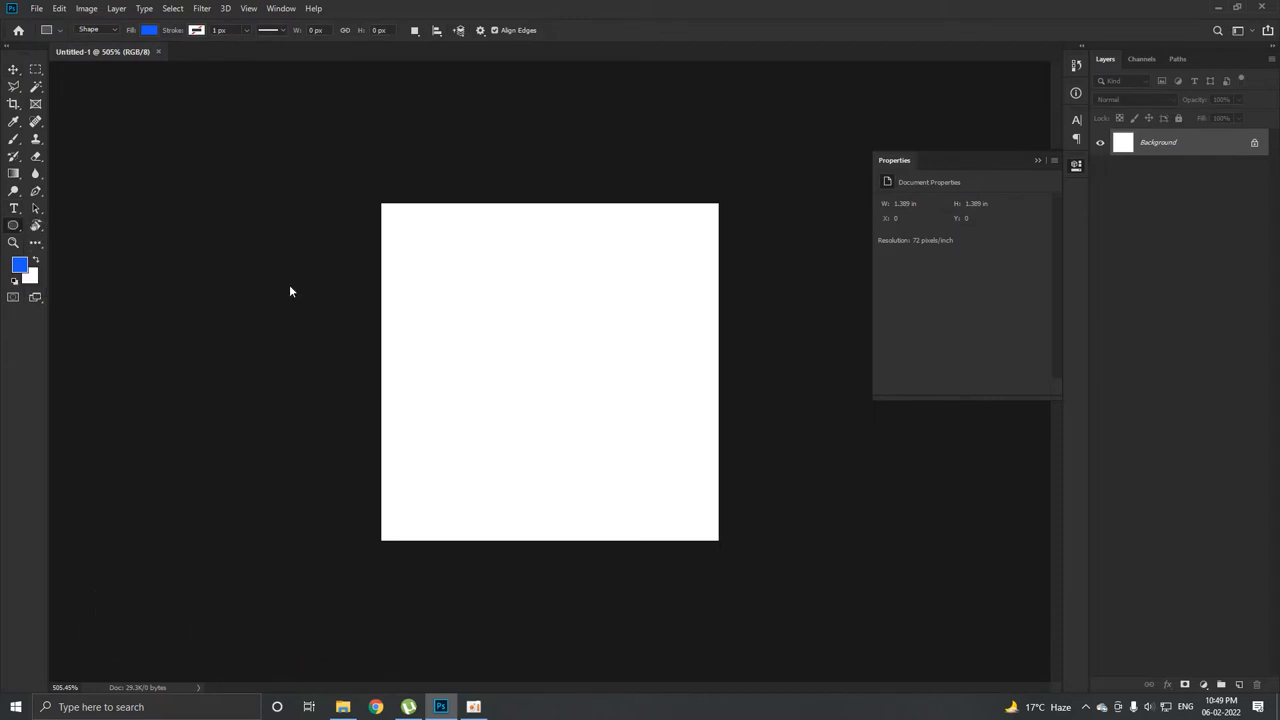
Step: Draw a 100 × 100 px ellipse on the canvas and scale it down to a small circle
{"action": "left_click", "coordinate": [529, 361]}
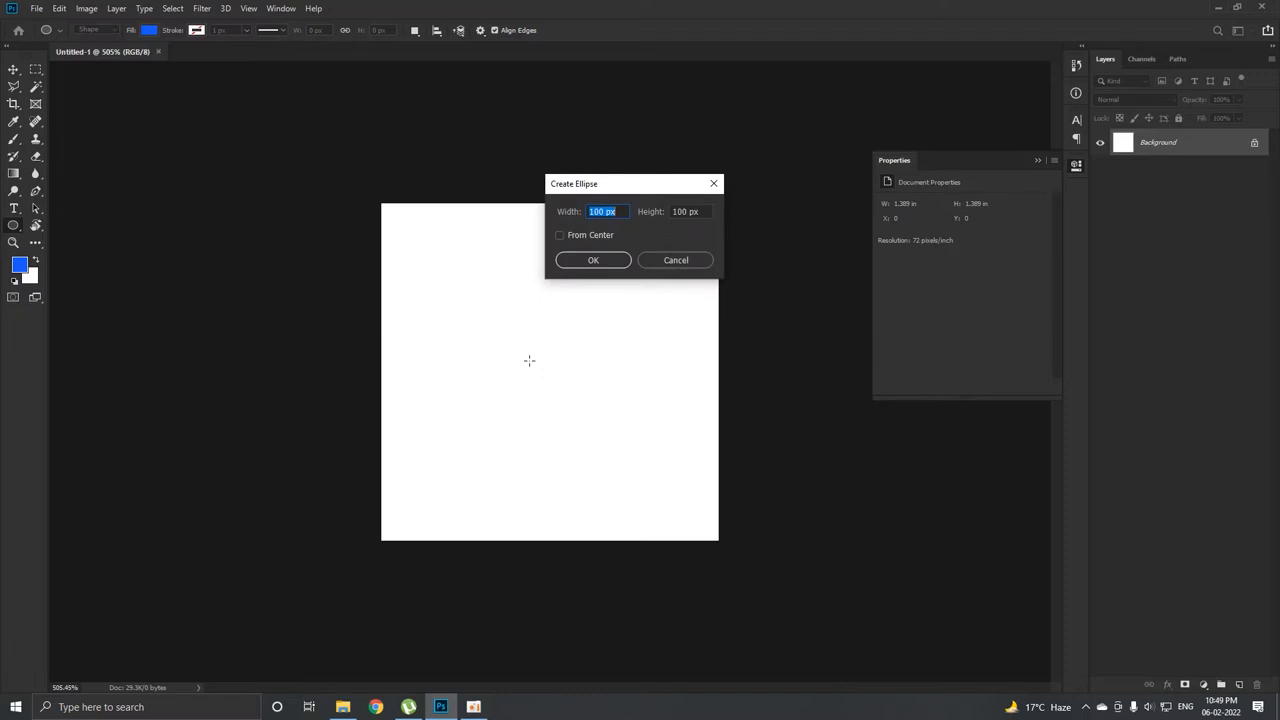
{"action": "left_click", "coordinate": [593, 260]}
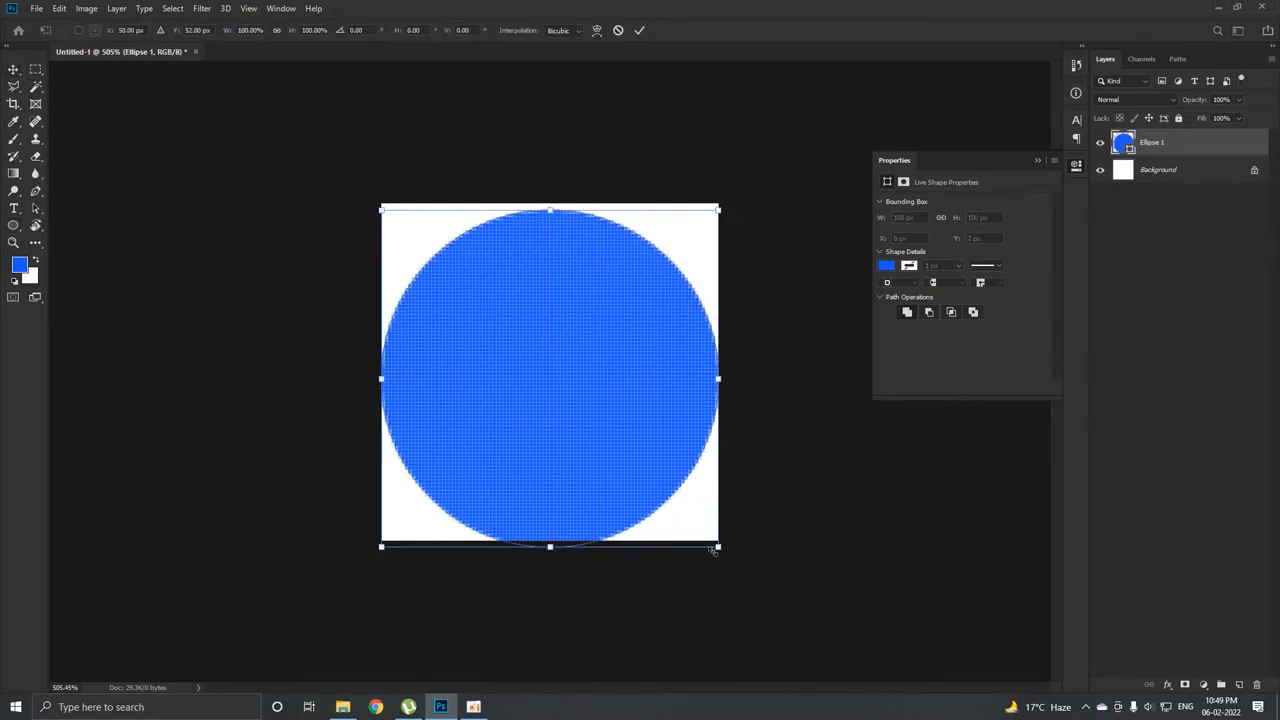
{"action": "left_click_drag", "start_coordinate": [718, 546], "coordinate": [627, 457]}
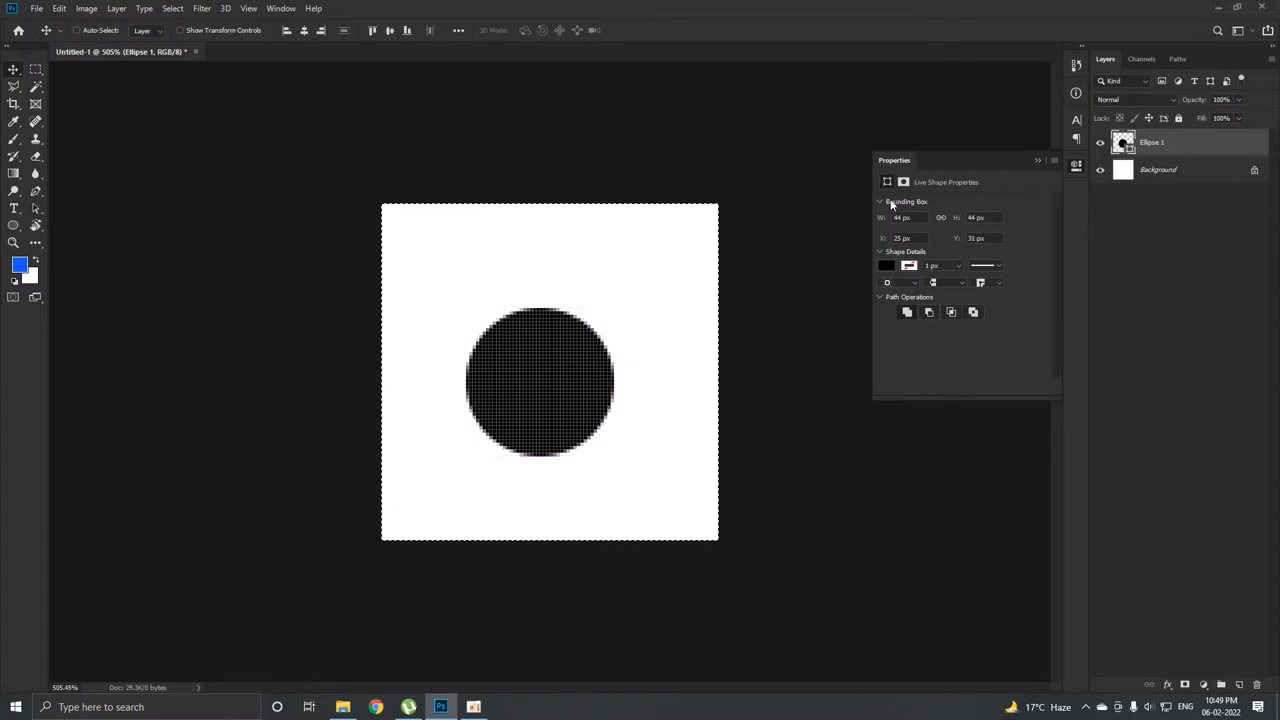
{"action": "mouse_move", "coordinate": [393, 11]}
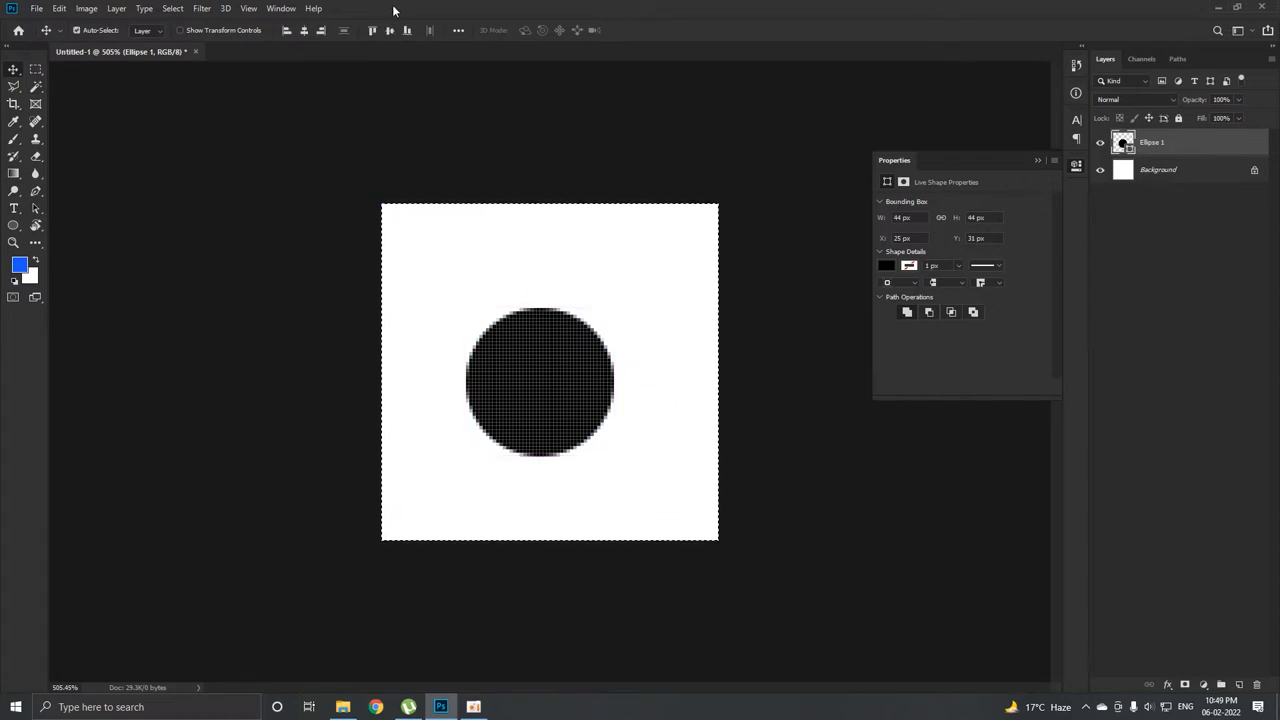
{"action": "mouse_move", "coordinate": [14, 70]}
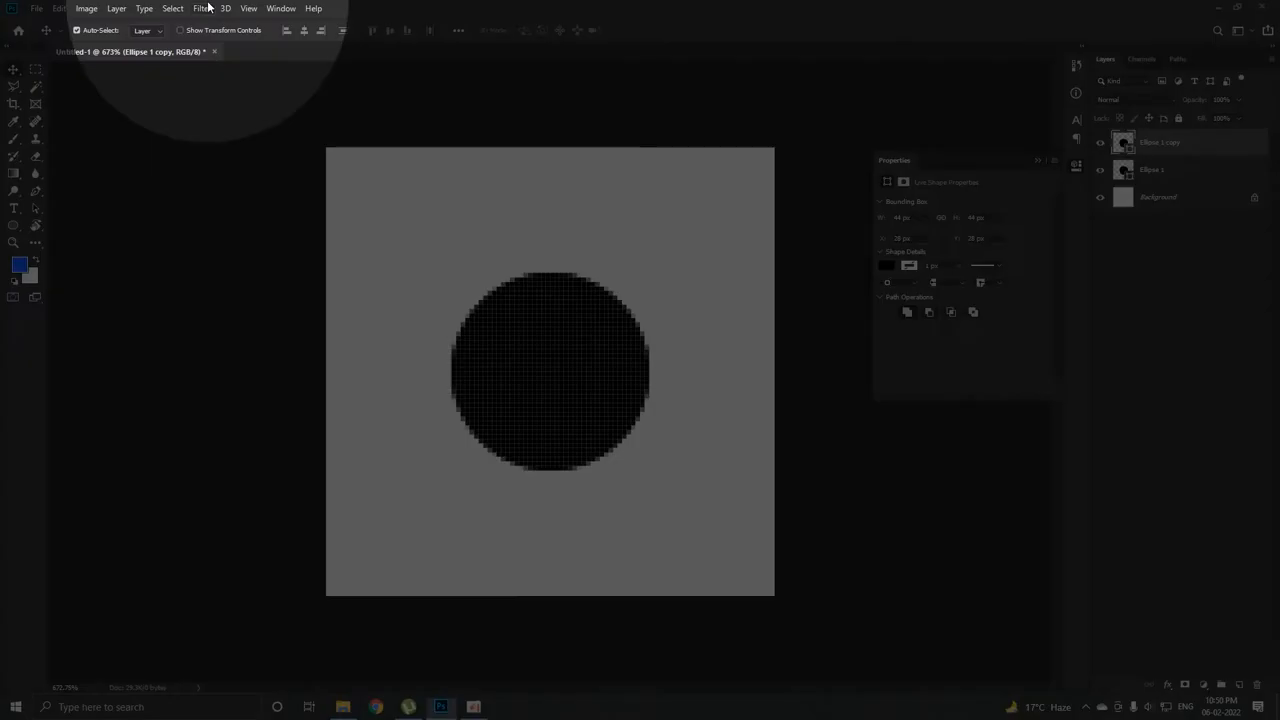
Step: Convert the circle copy to a smart object and offset it +50 px horizontally and vertically
{"action": "left_click", "coordinate": [201, 8]}
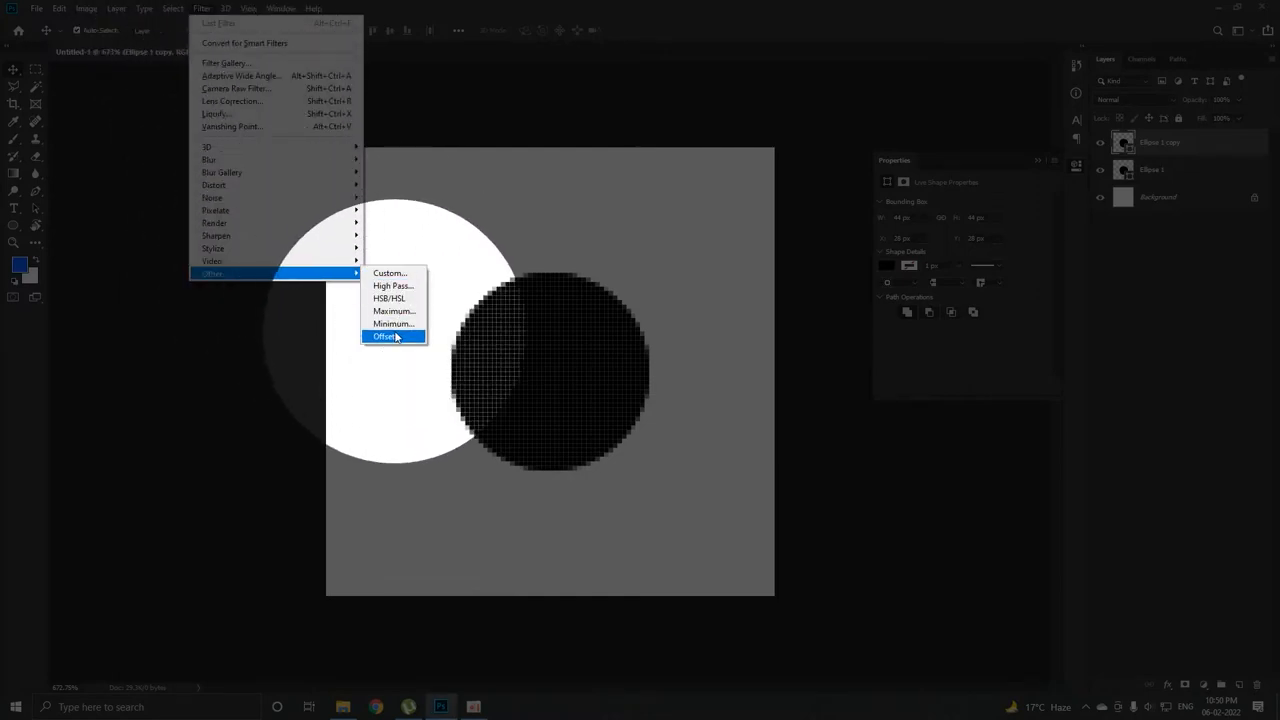
{"action": "left_click", "coordinate": [387, 336]}
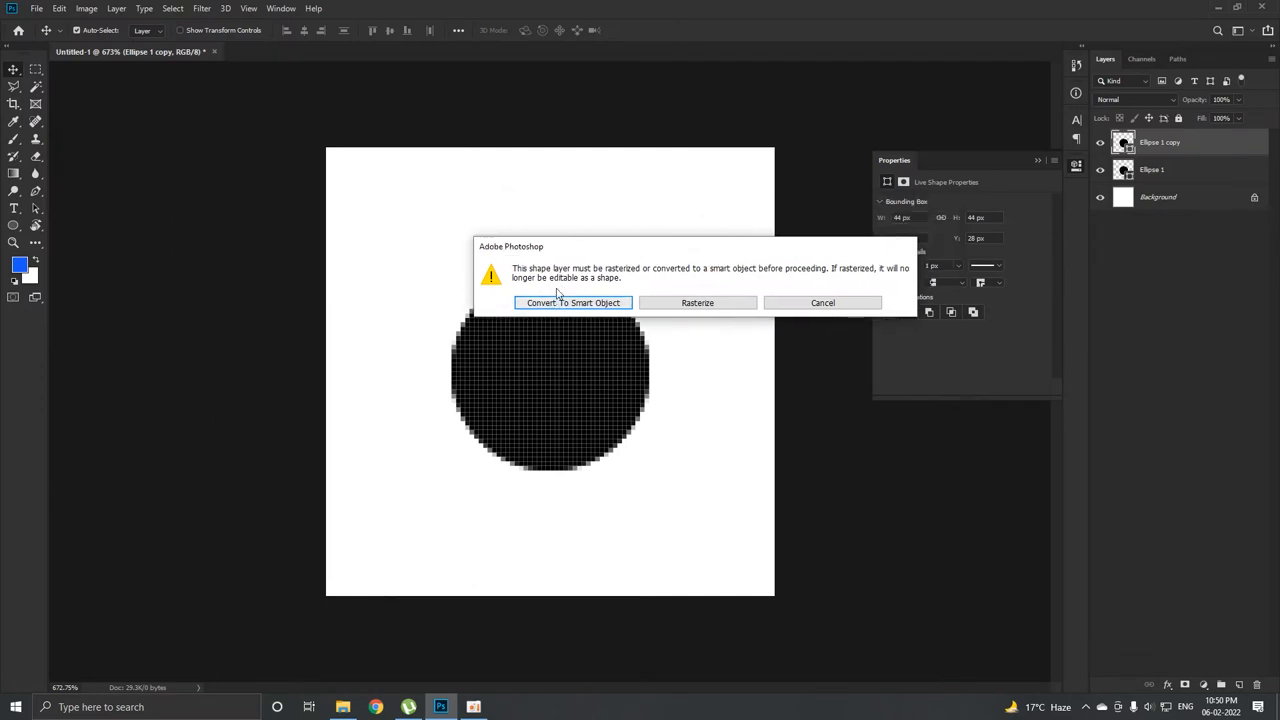
{"action": "mouse_move", "coordinate": [568, 312]}
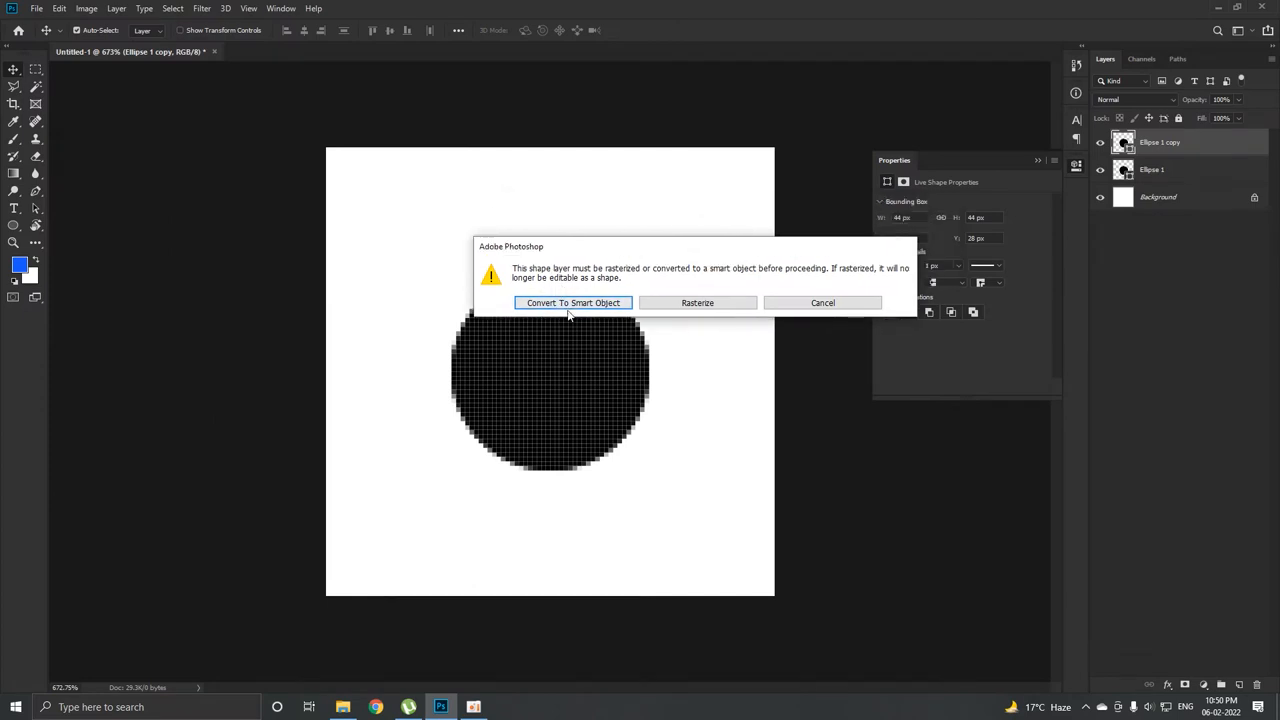
{"action": "left_click", "coordinate": [572, 302]}
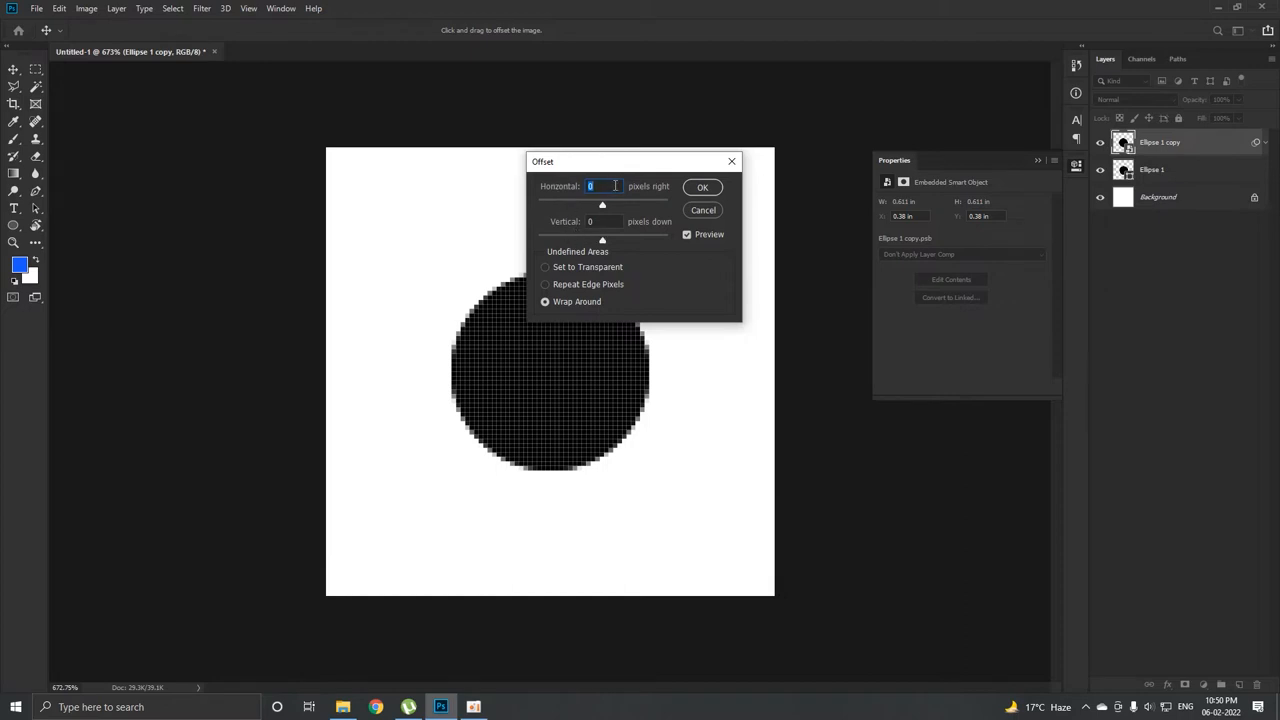
{"action": "type", "text": "50"}
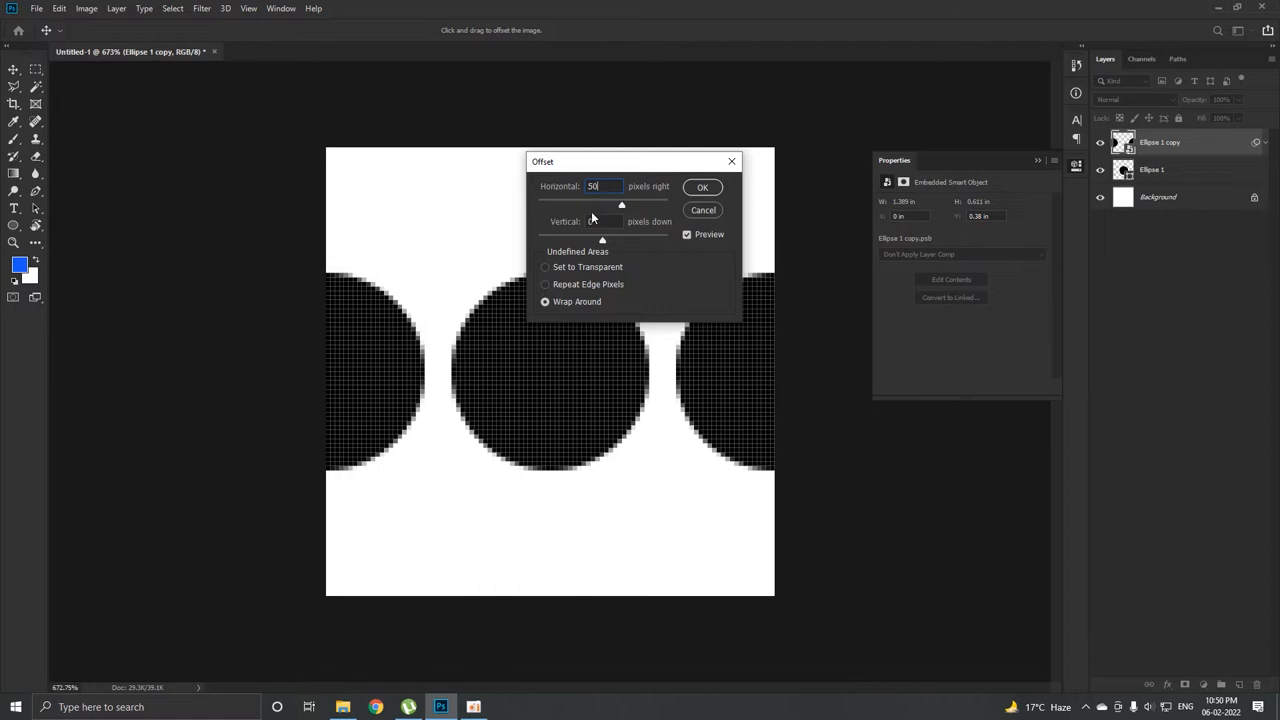
{"action": "left_click", "coordinate": [602, 221]}
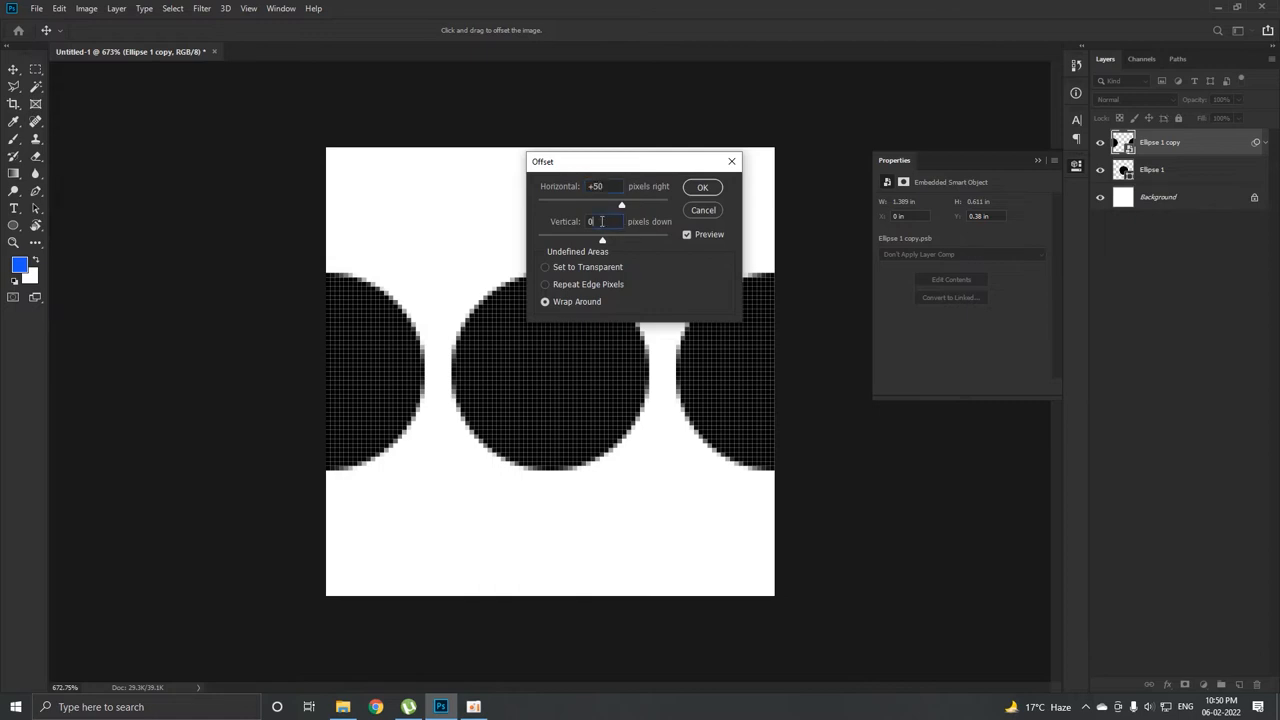
{"action": "type", "text": "50"}
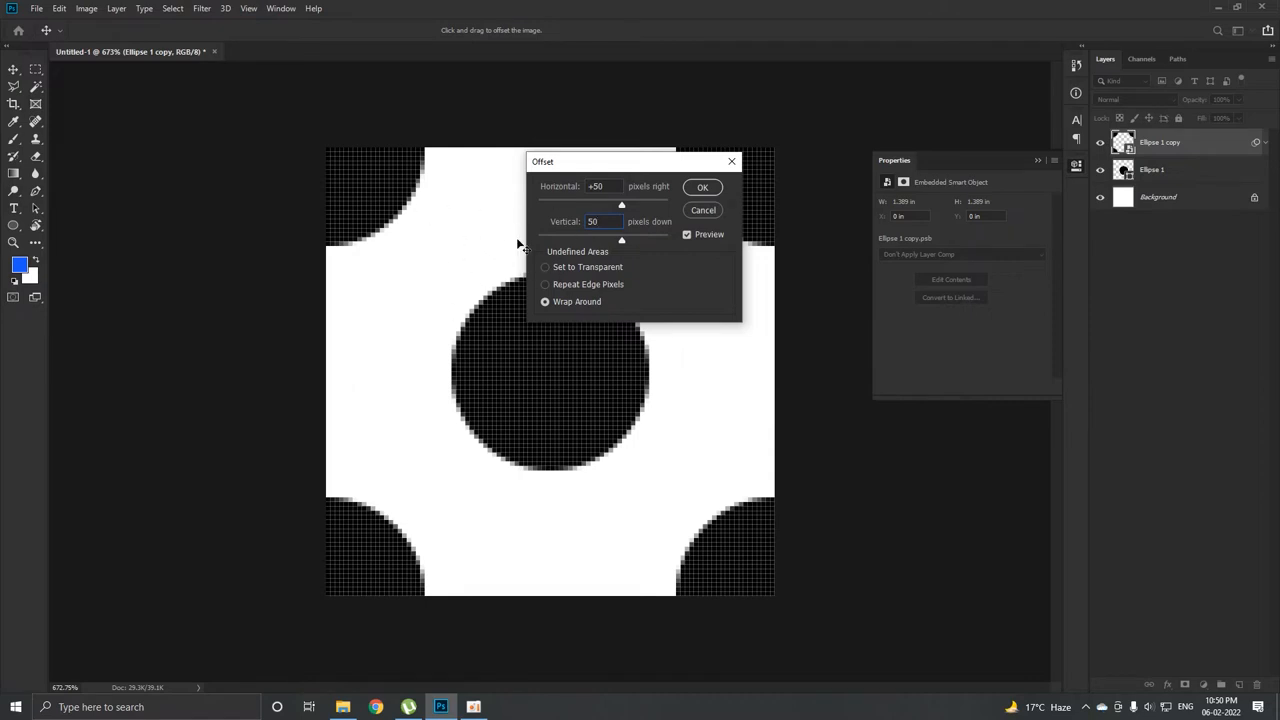
{"action": "mouse_move", "coordinate": [565, 177]}
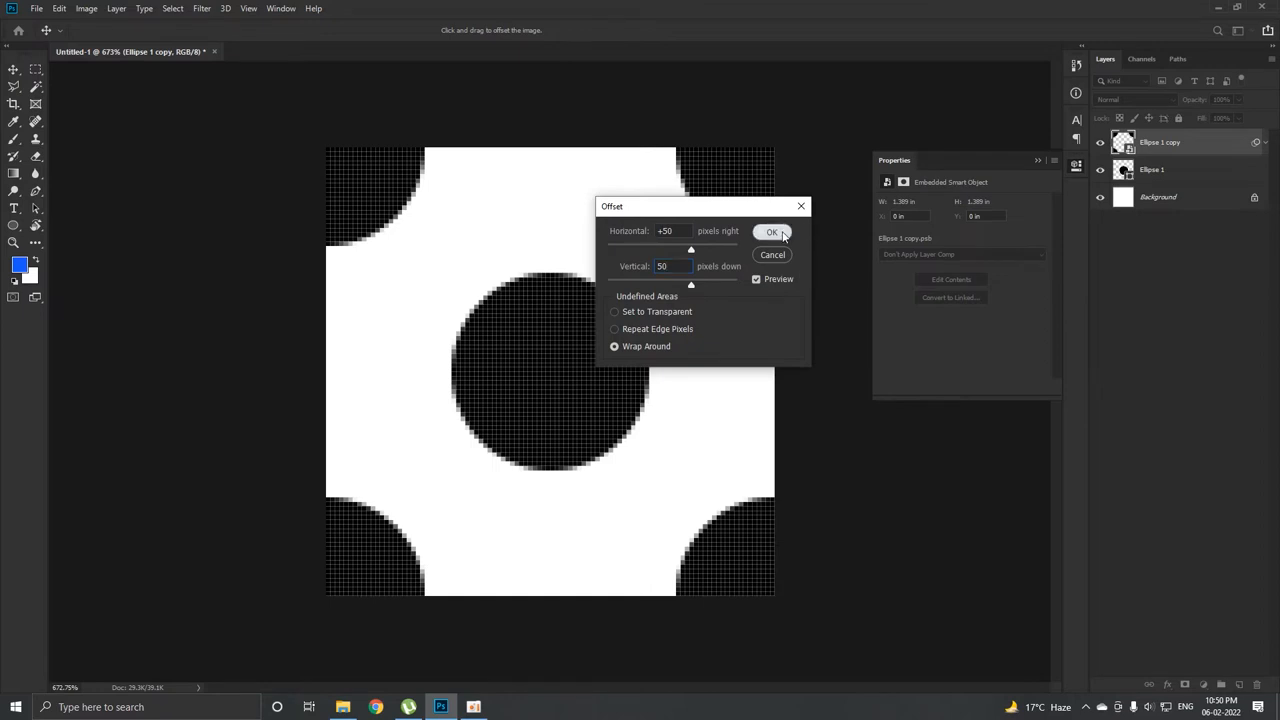
{"action": "left_click", "coordinate": [771, 232]}
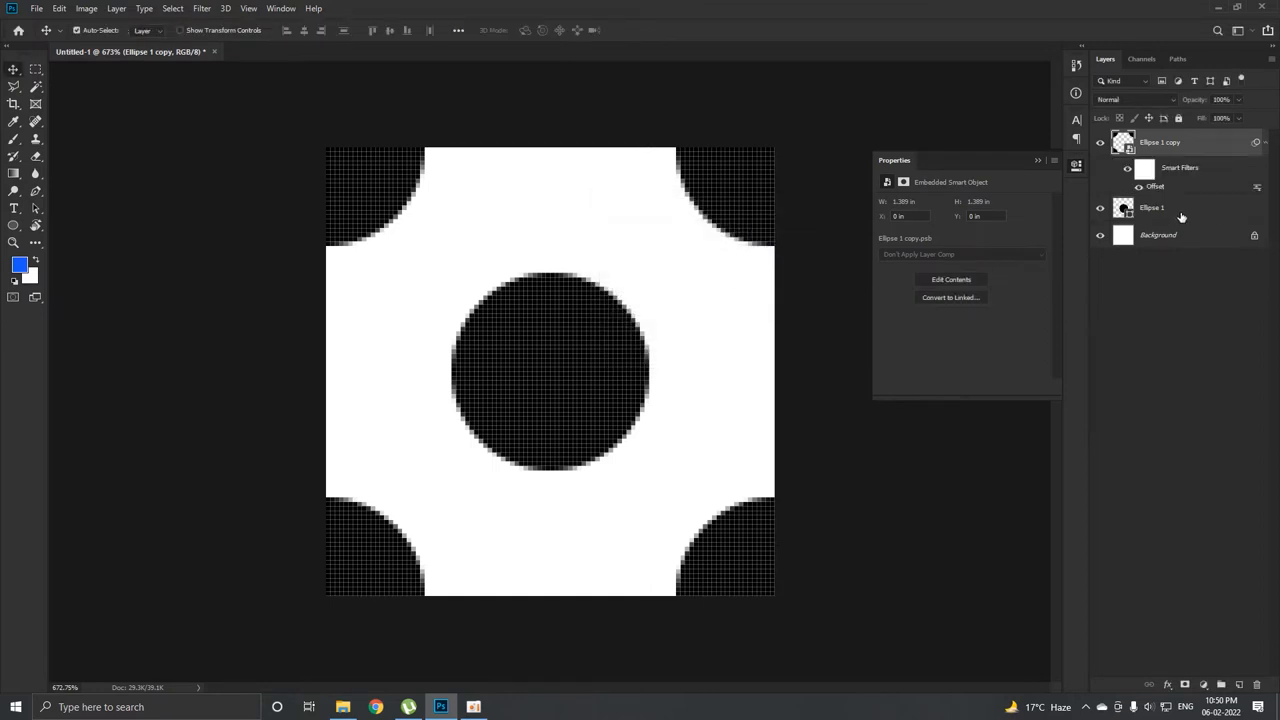
Step: Hide the Background layer and define the tile as pattern 'Polka Dot Pattern'
{"action": "left_click", "coordinate": [1152, 207]}
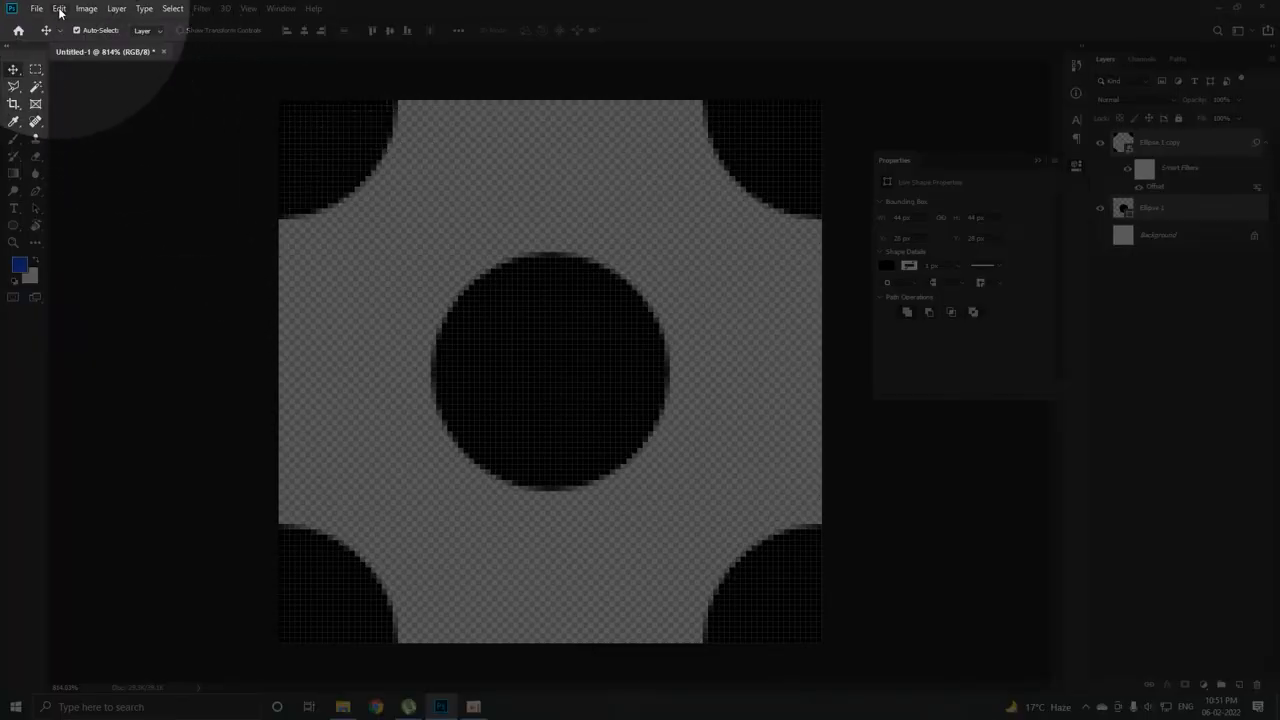
{"action": "left_click", "coordinate": [59, 8]}
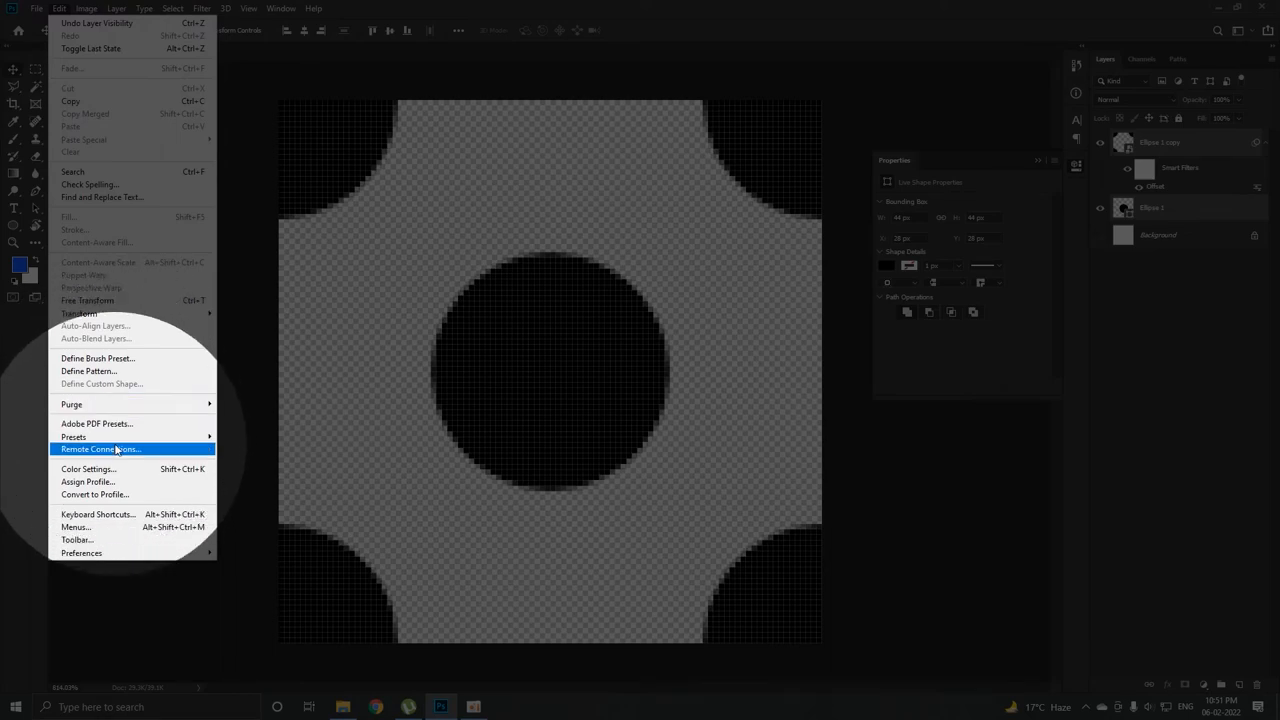
{"action": "mouse_move", "coordinate": [118, 371]}
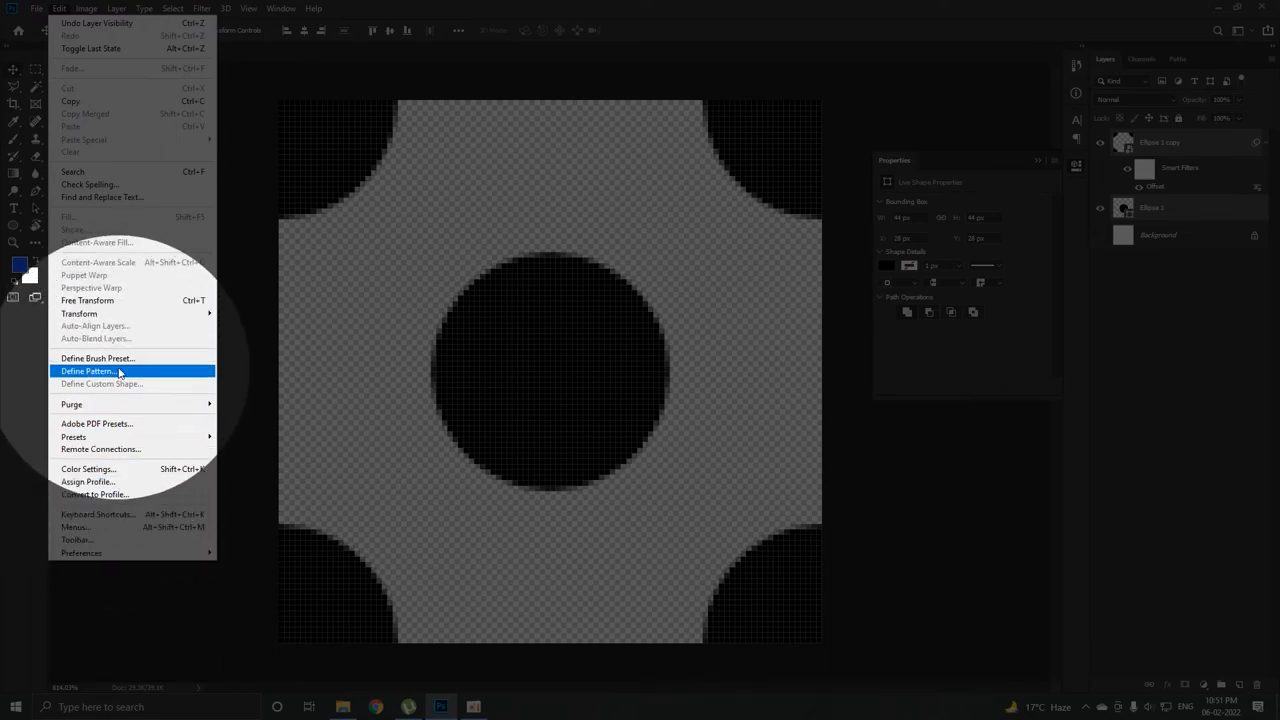
{"action": "left_click", "coordinate": [88, 371]}
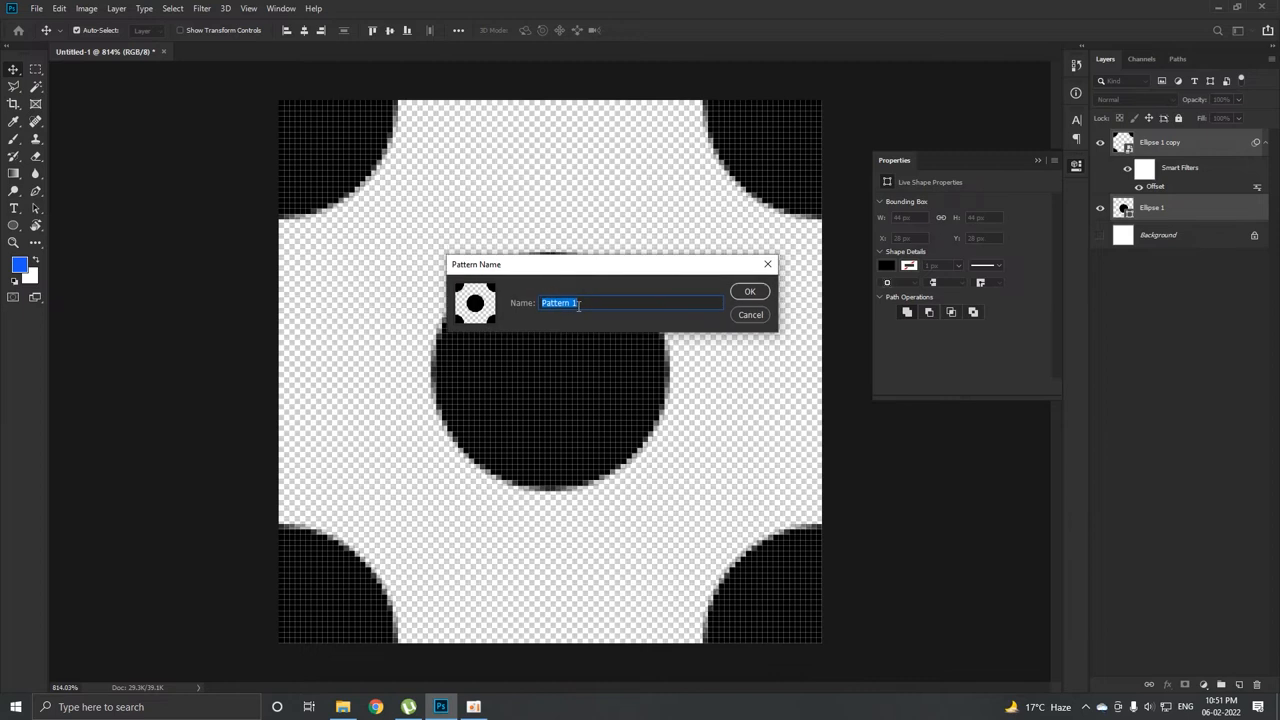
{"action": "type", "text": "Polka Dot Pa"}
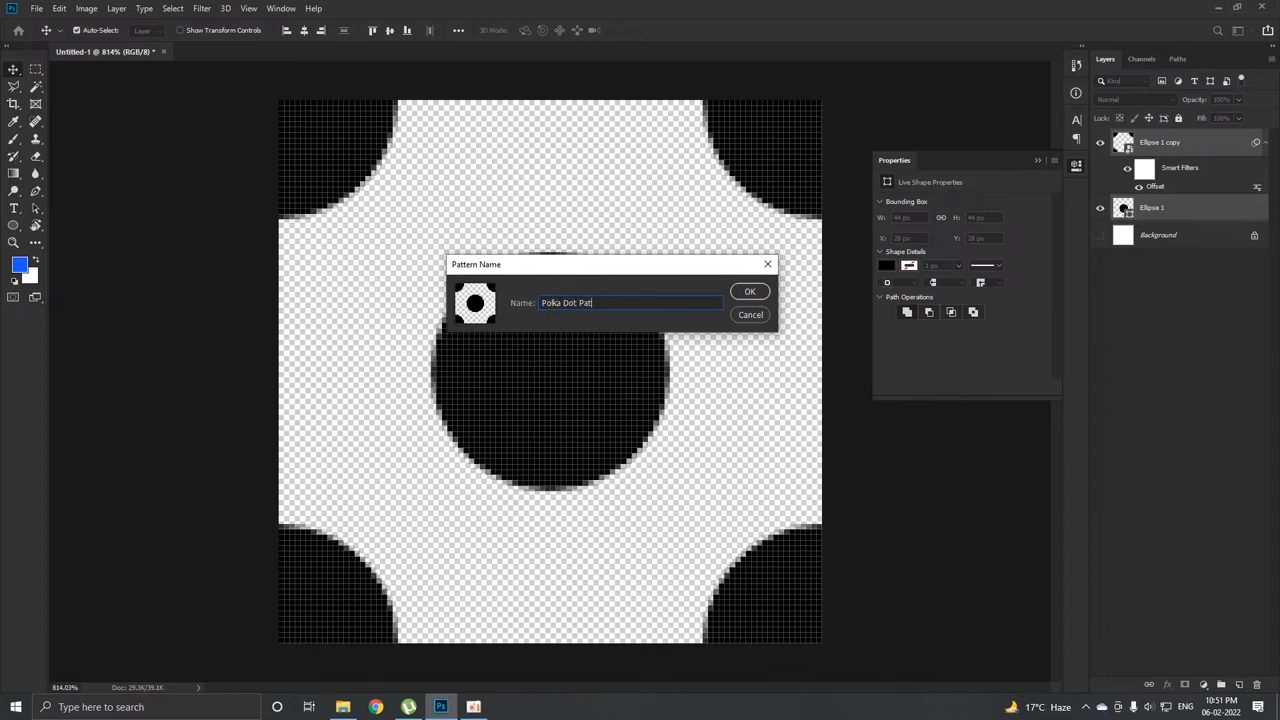
{"action": "type", "text": "tern"}
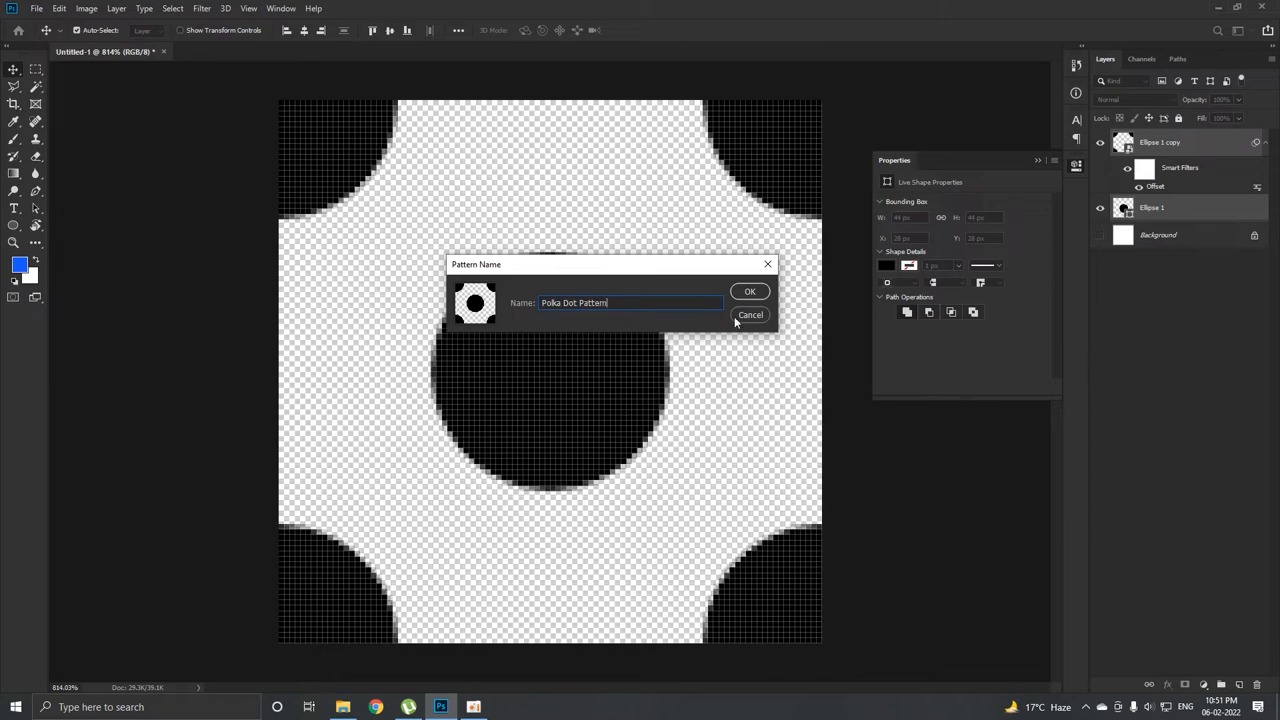
{"action": "left_click", "coordinate": [750, 291]}
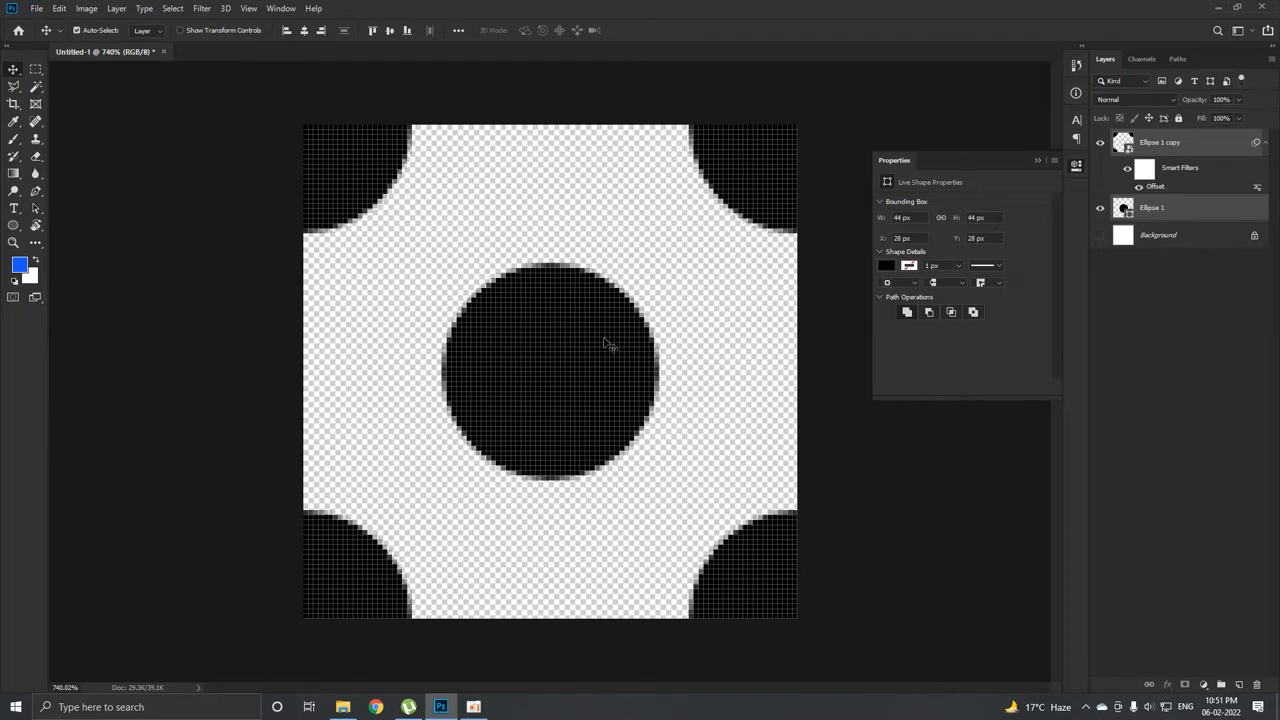
{"action": "mouse_move", "coordinate": [572, 338]}
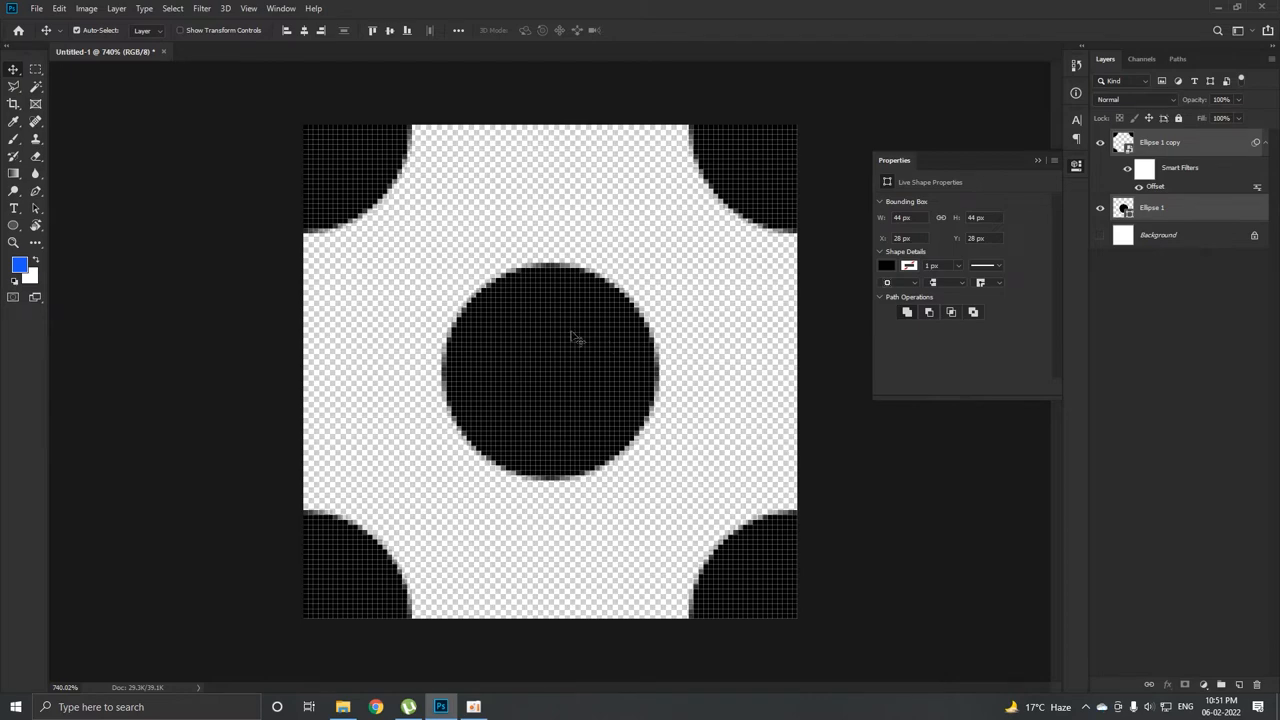
Step: Create a 1920 × 1080 px, 300 ppi document with a white background
{"action": "left_click", "coordinate": [37, 8]}
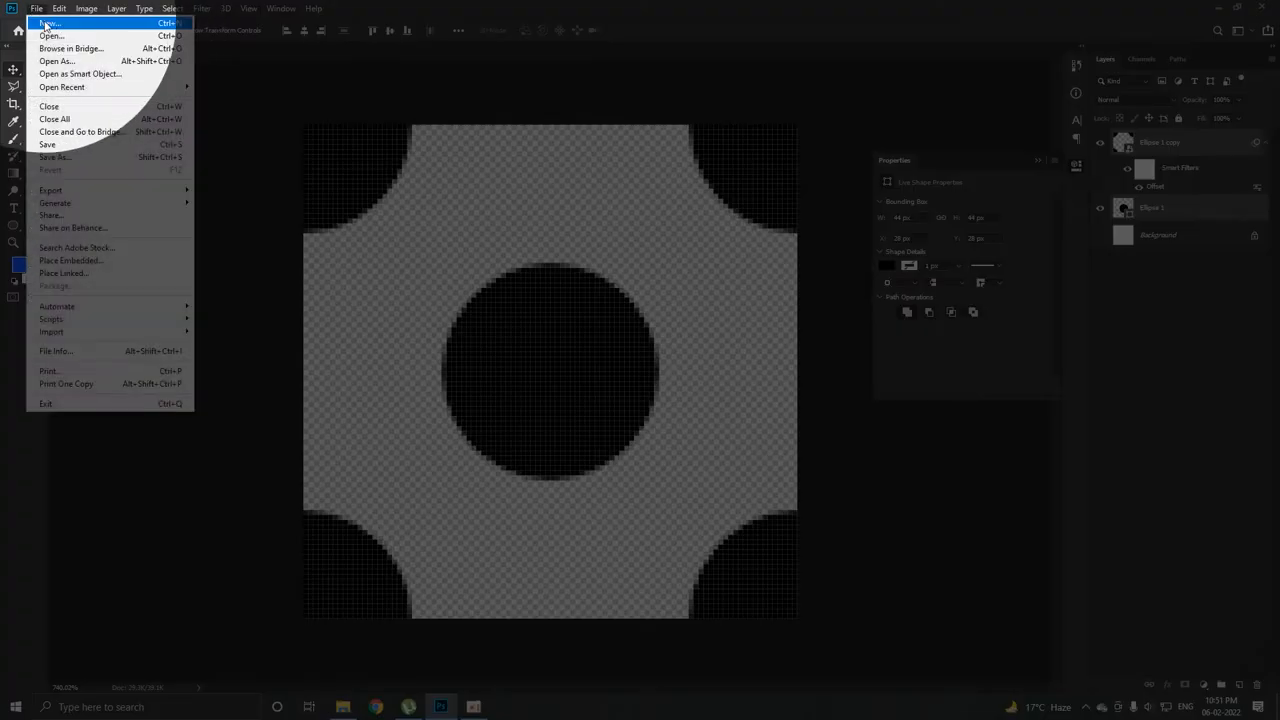
{"action": "left_click", "coordinate": [50, 23]}
{"action": "type", "text": "300"}
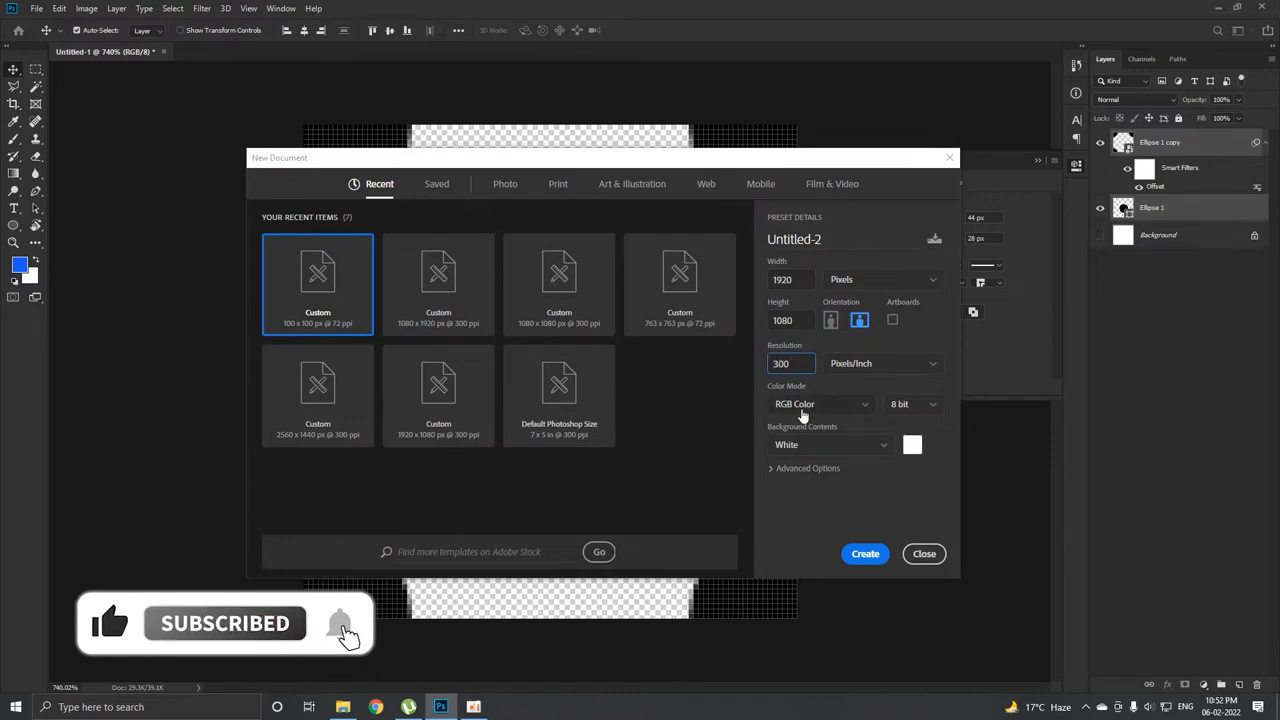
{"action": "left_click", "coordinate": [864, 553]}
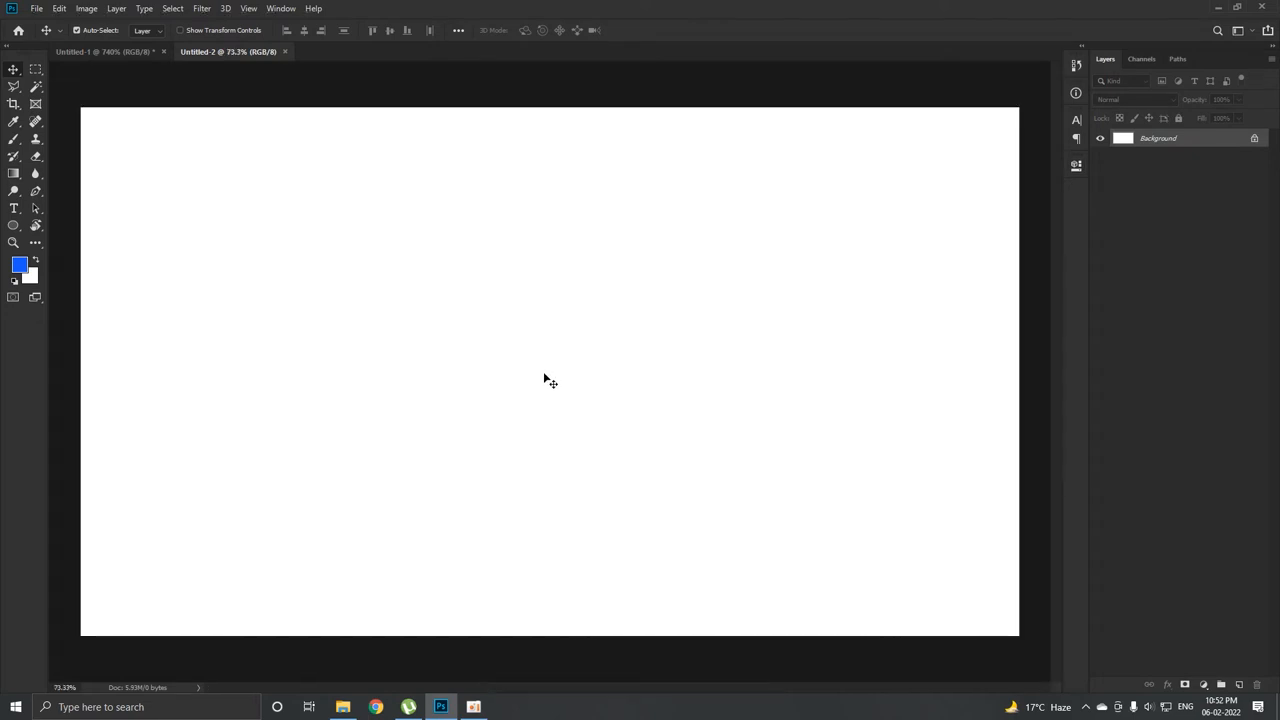
Step: Add Layer 1 above the white background and fill it with solid blue
{"action": "left_click", "coordinate": [1221, 684]}
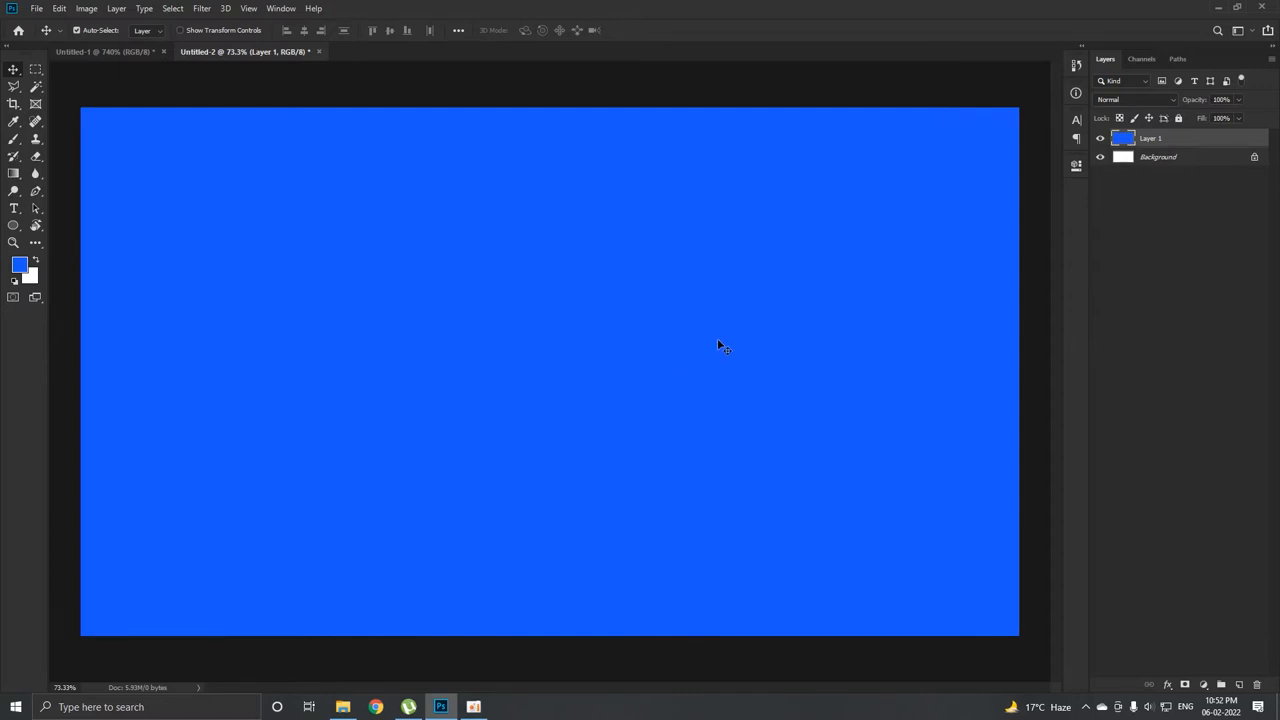
{"action": "mouse_move", "coordinate": [838, 468]}
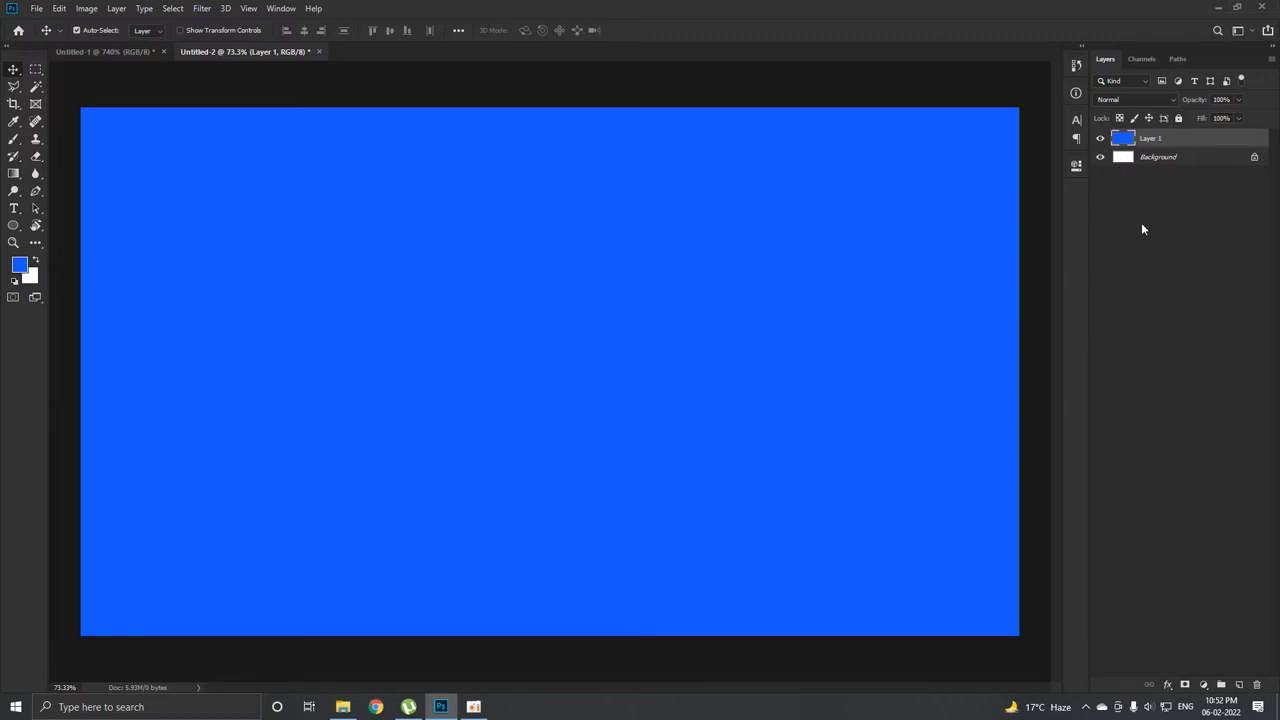
{"action": "double_click", "coordinate": [1150, 138]}
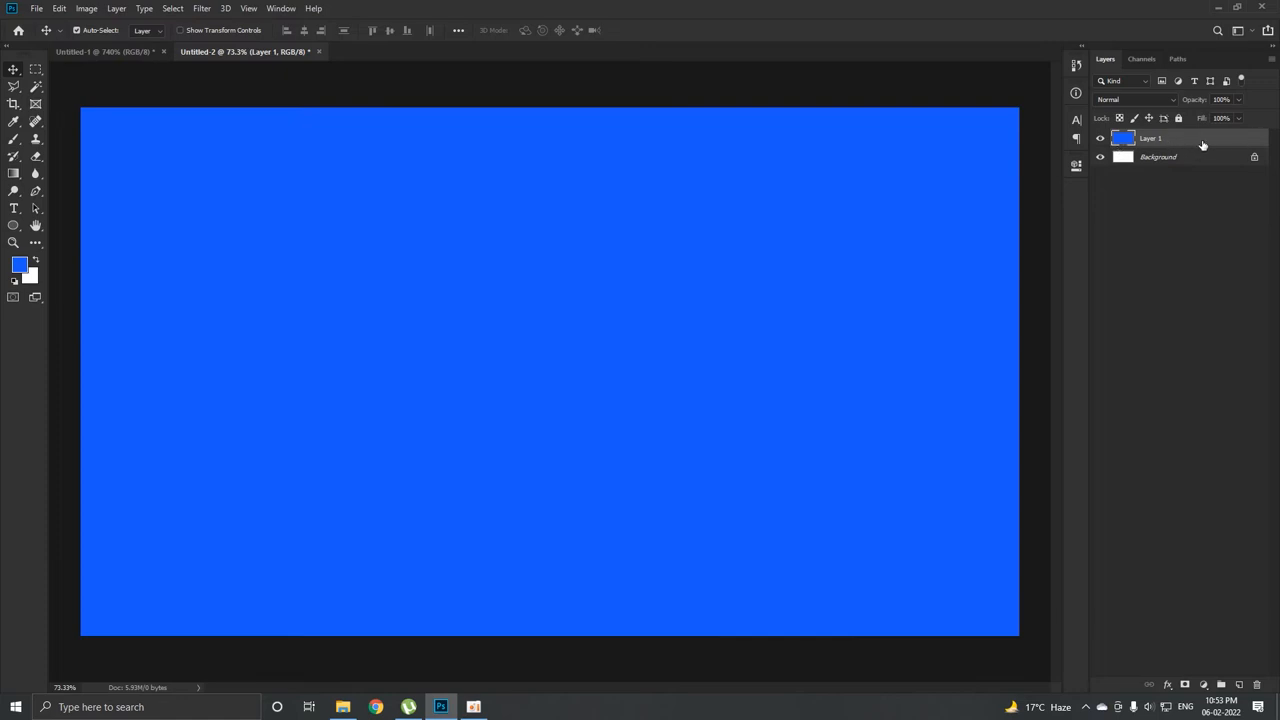
Step: Apply a polka-dot Pattern Overlay to Layer 1 at about 31% scale, adjusting its opacity
{"action": "double_click", "coordinate": [1150, 138]}
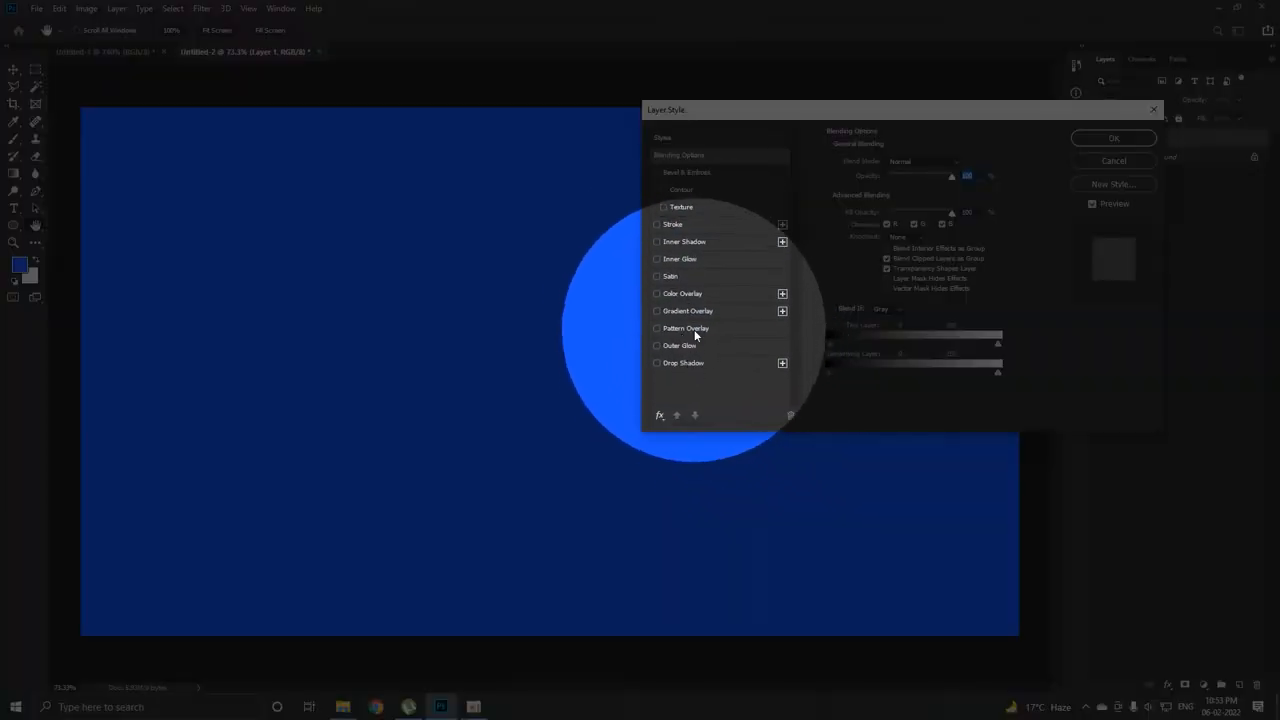
{"action": "left_click", "coordinate": [657, 328]}
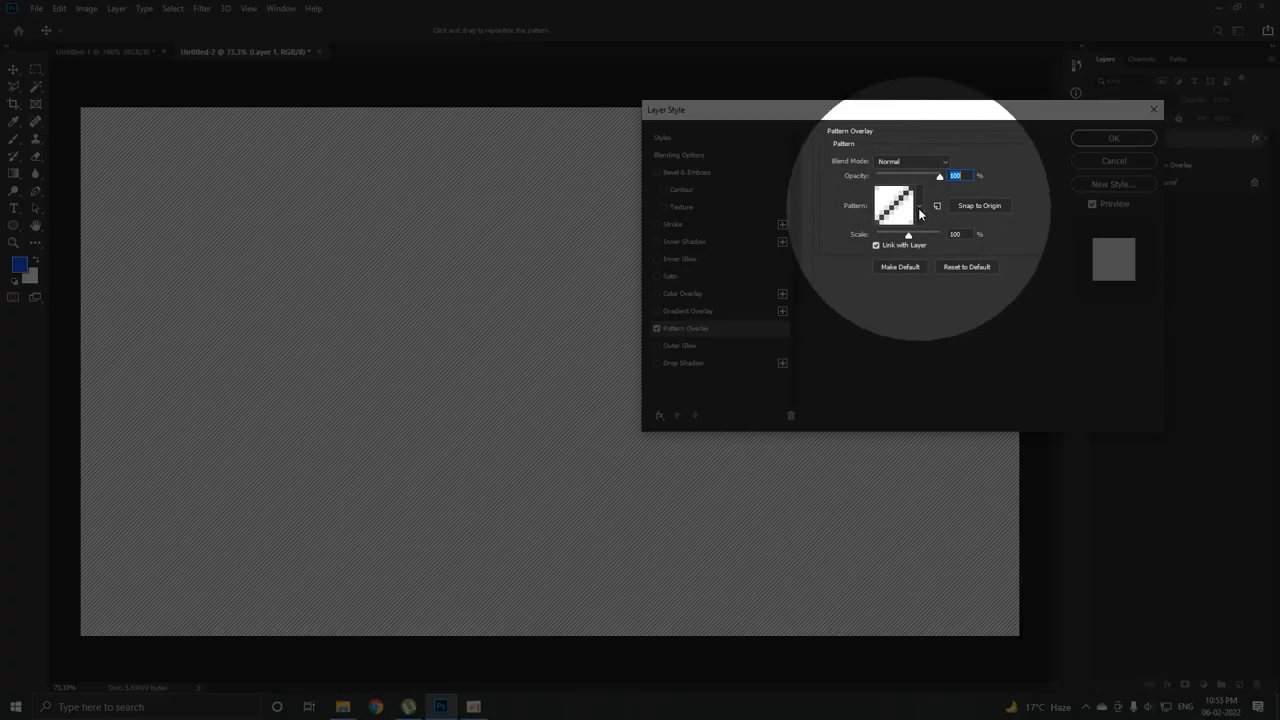
{"action": "left_click", "coordinate": [918, 205]}
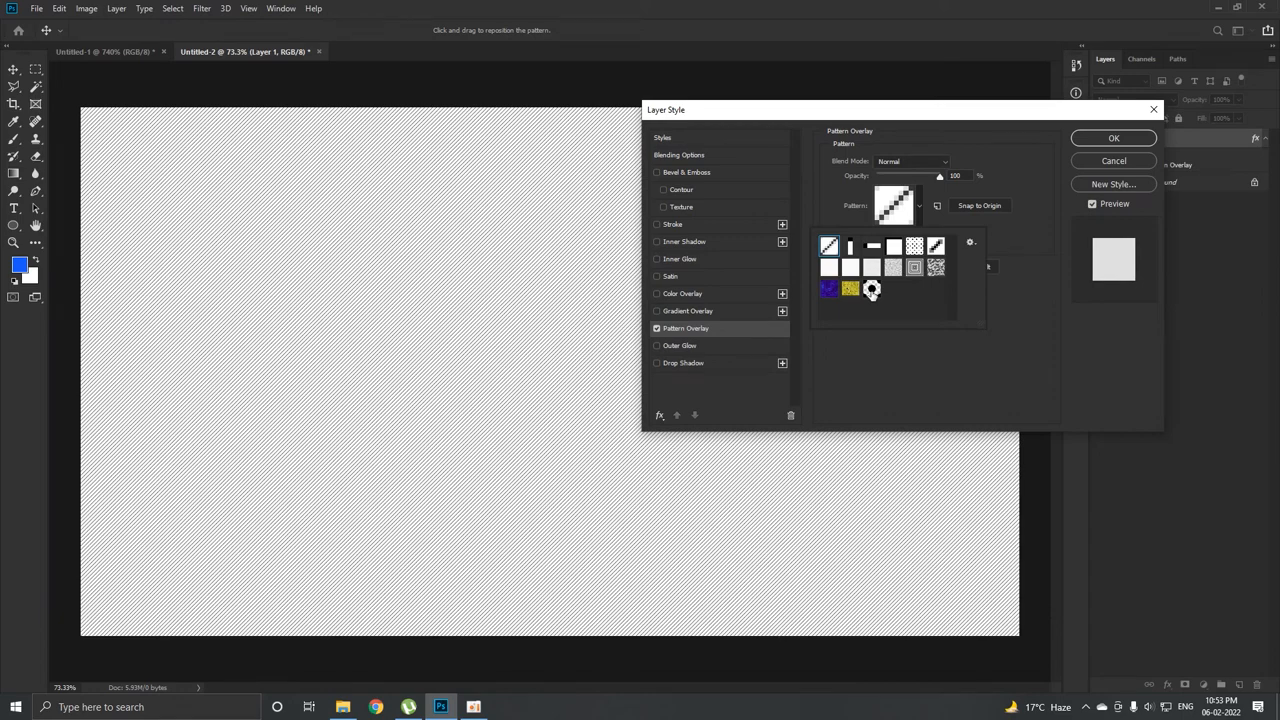
{"action": "left_click", "coordinate": [871, 289]}
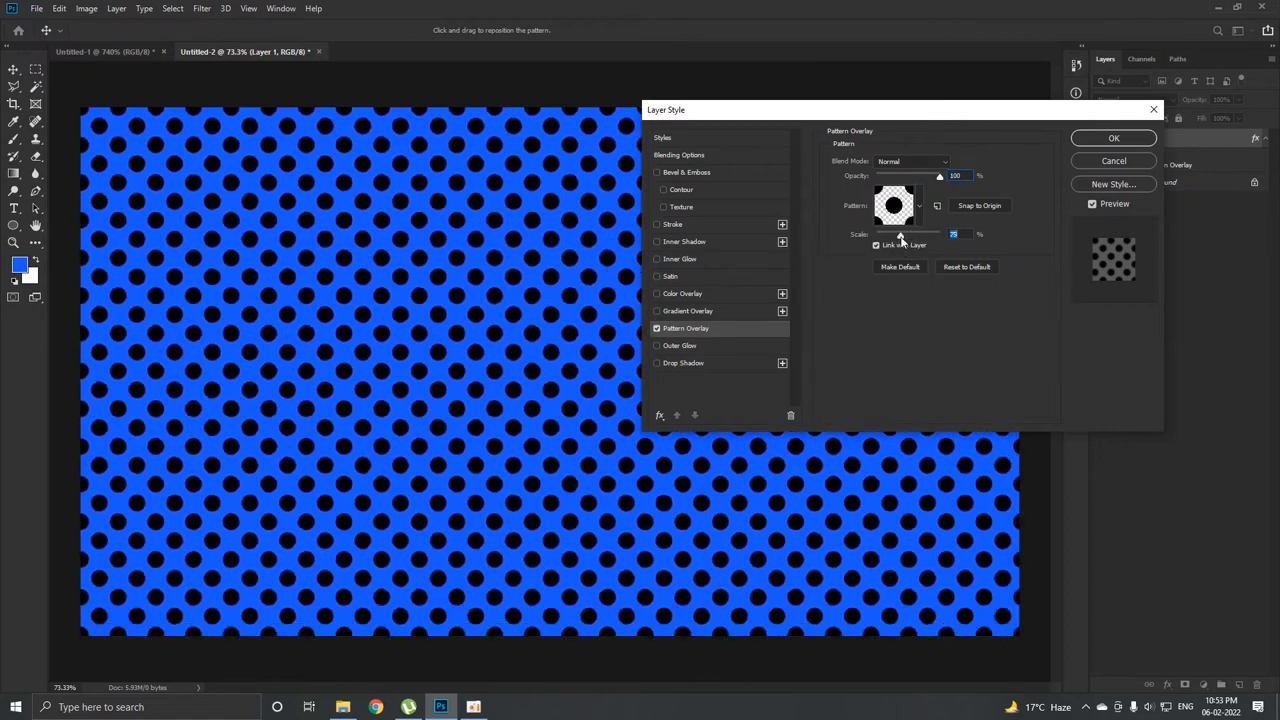
{"action": "left_click_drag", "start_coordinate": [900, 233], "coordinate": [884, 233]}
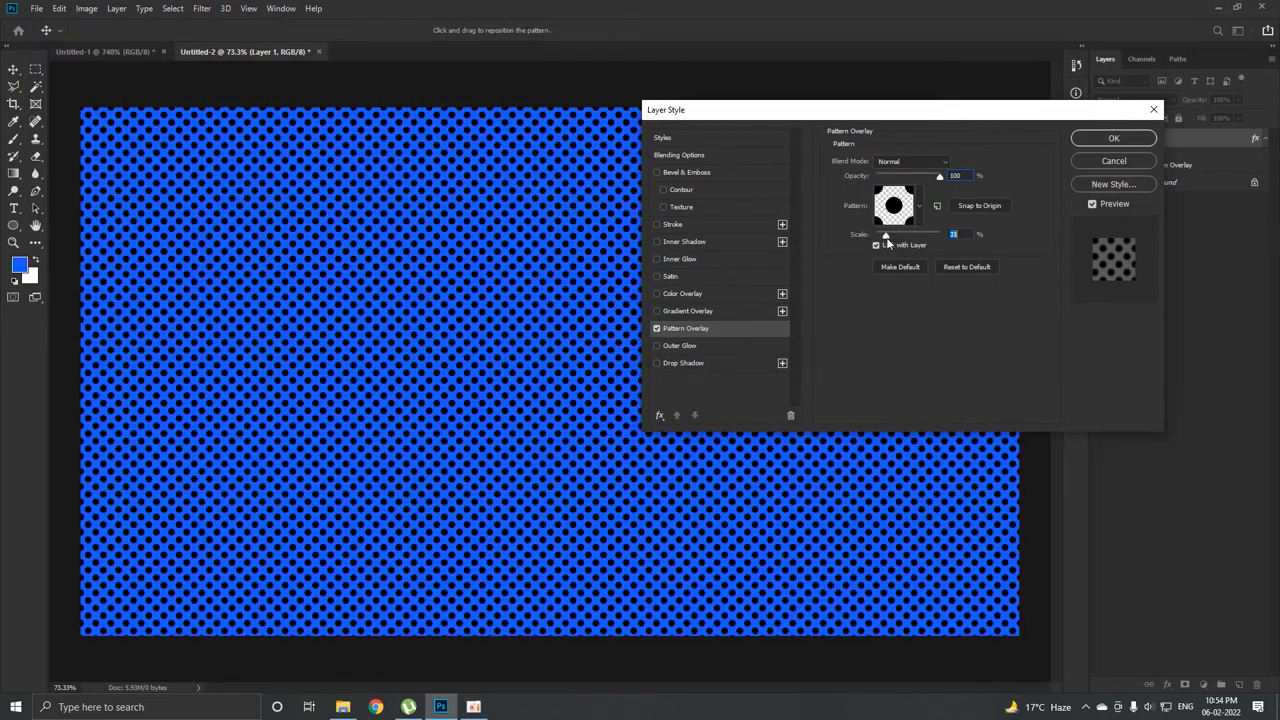
{"action": "left_click_drag", "start_coordinate": [940, 175], "coordinate": [900, 175]}
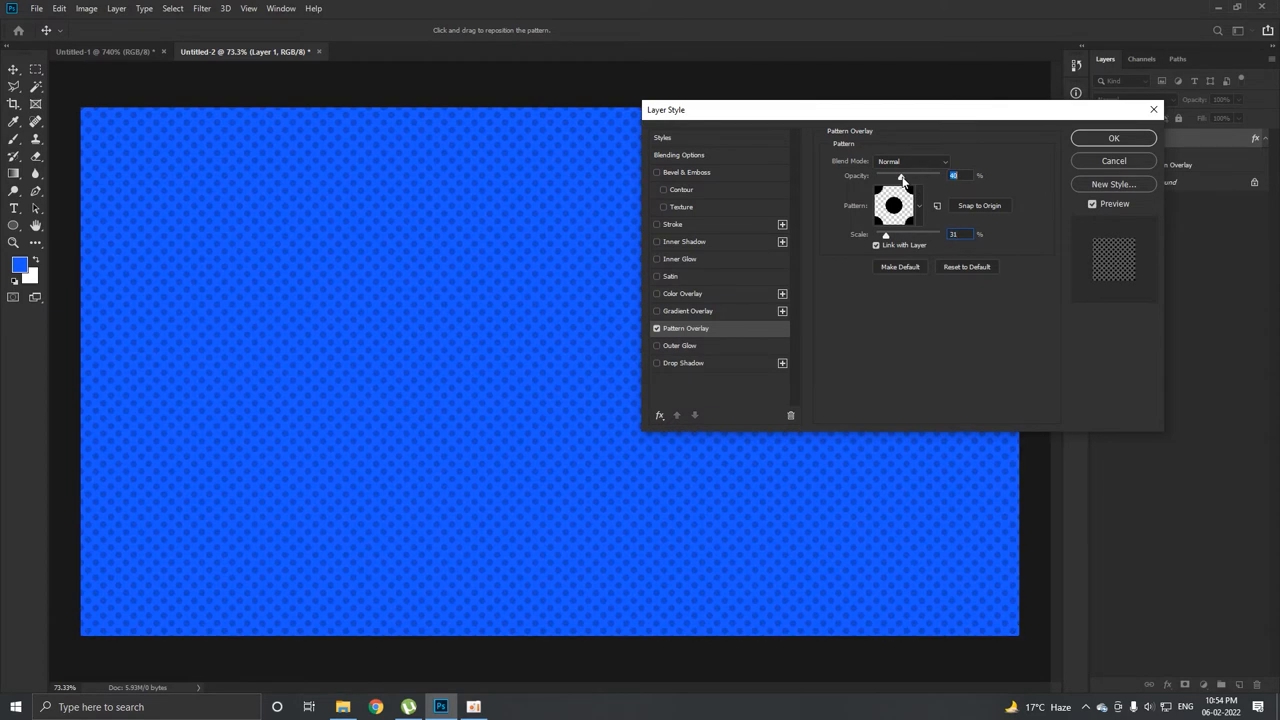
{"action": "left_click_drag", "start_coordinate": [900, 175], "coordinate": [940, 175]}
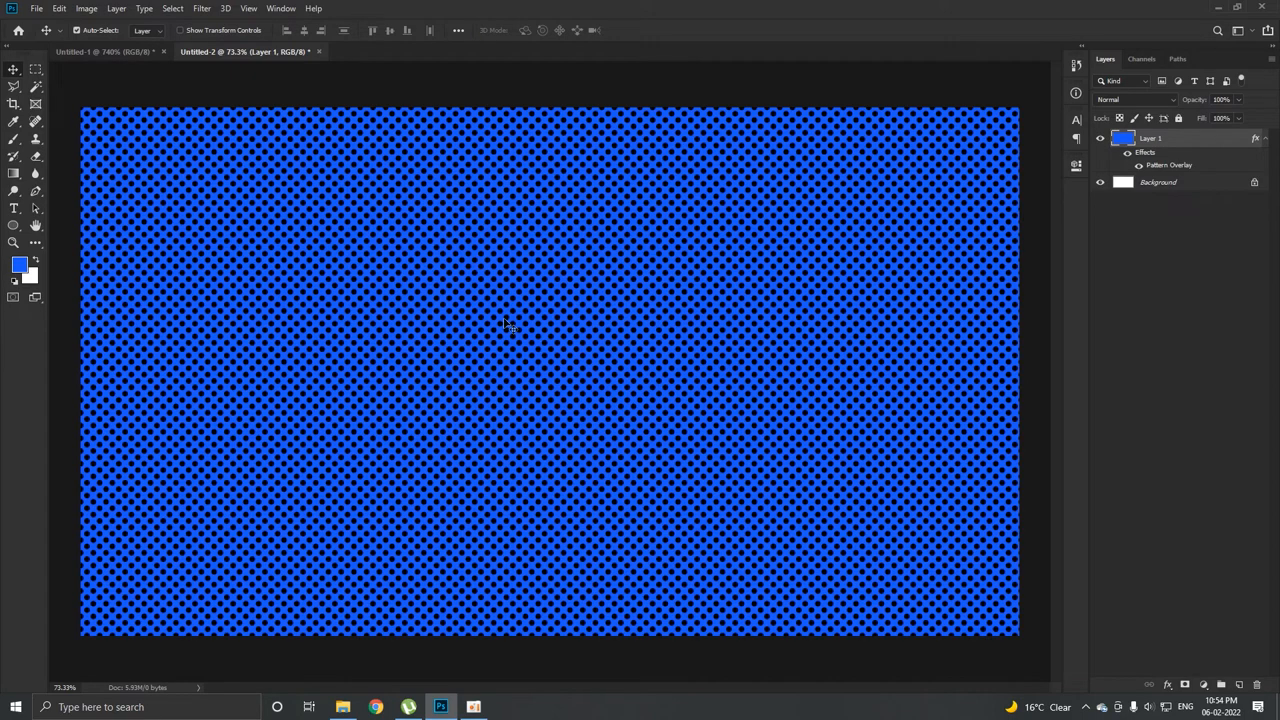
{"action": "mouse_move", "coordinate": [633, 291]}
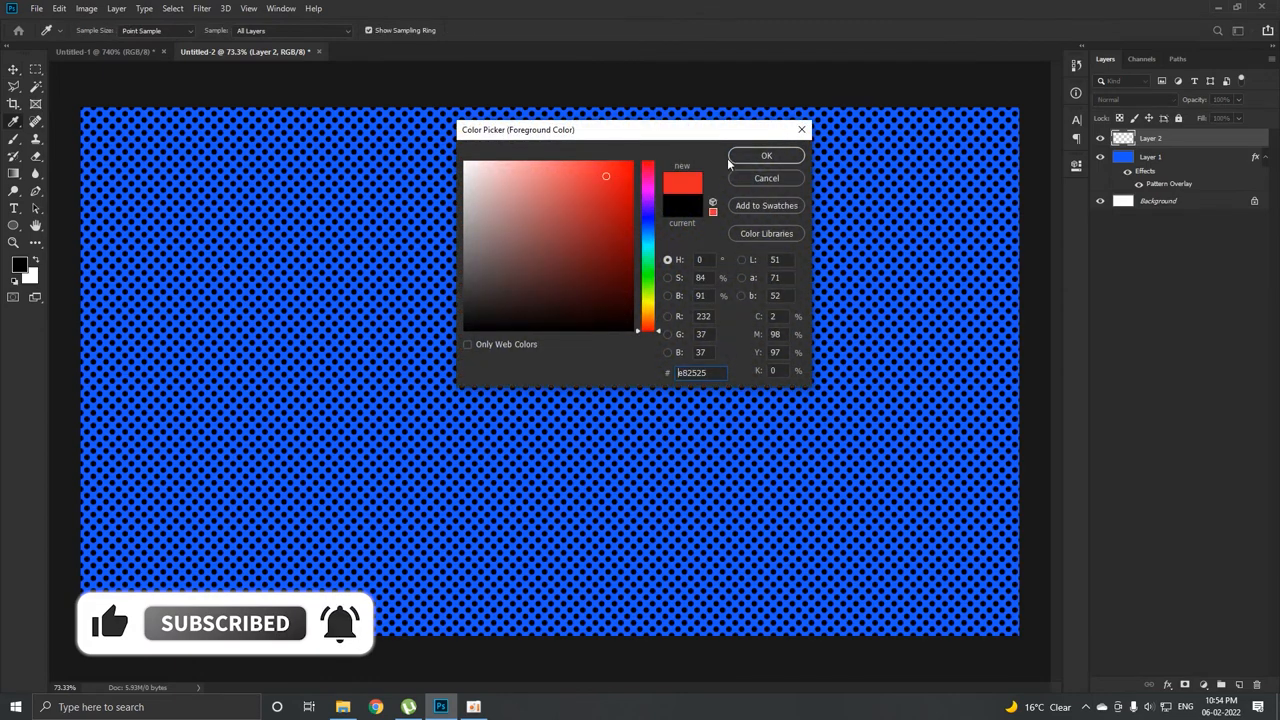
Step: Confirm red as the new foreground colour in the colour picker
{"action": "left_click", "coordinate": [766, 155]}
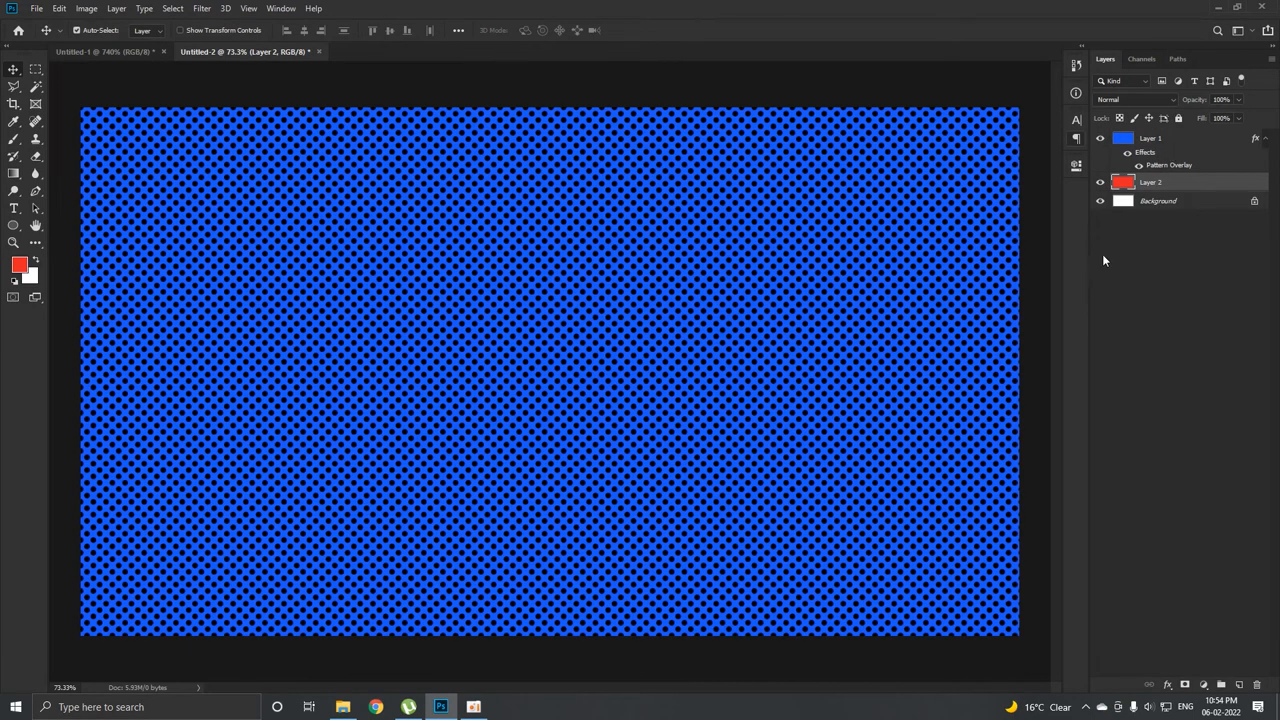
{"action": "mouse_move", "coordinate": [943, 246]}
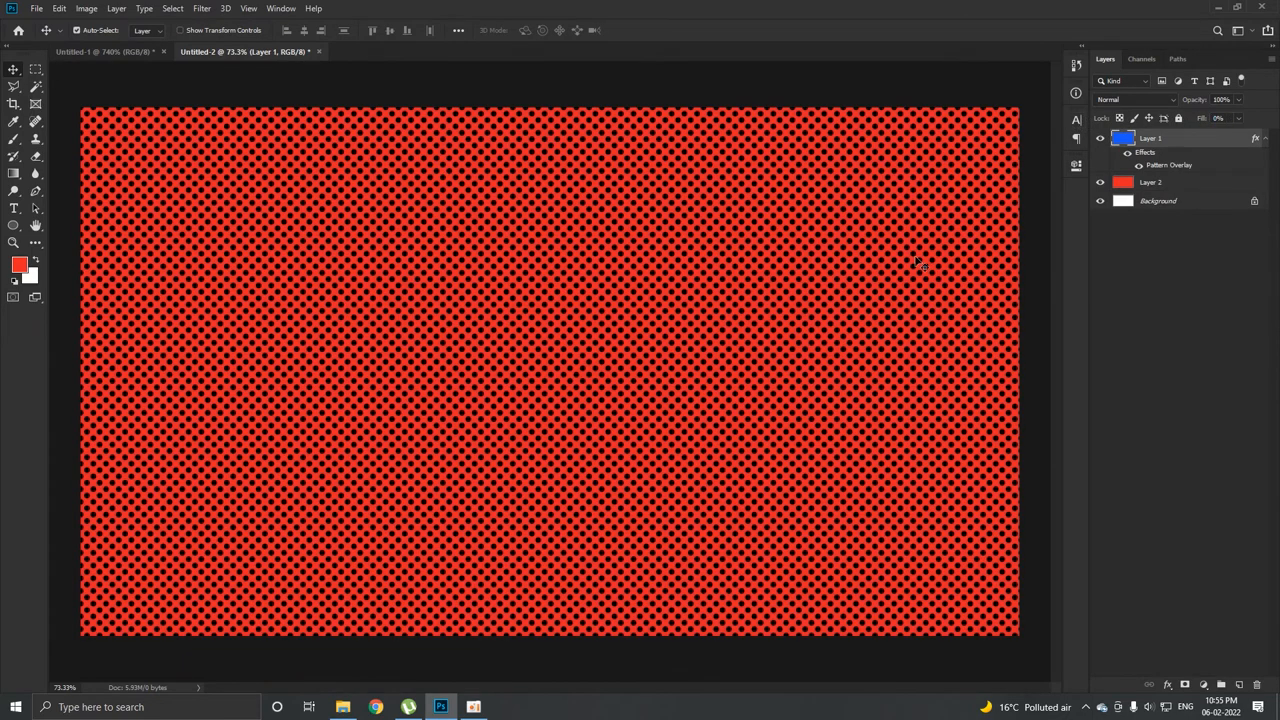
{"action": "mouse_move", "coordinate": [1263, 96]}
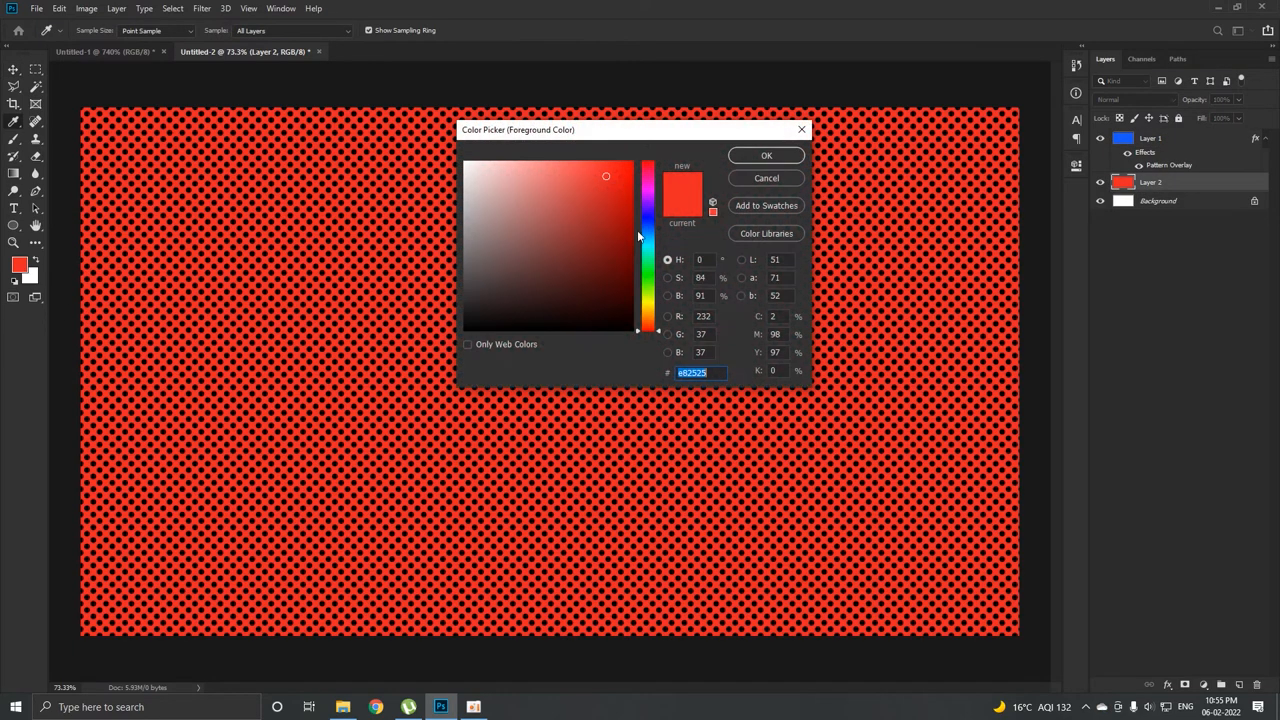
Step: Close the colour picker and add a purple Solid Color fill layer beneath the dots
{"action": "left_click", "coordinate": [766, 155]}
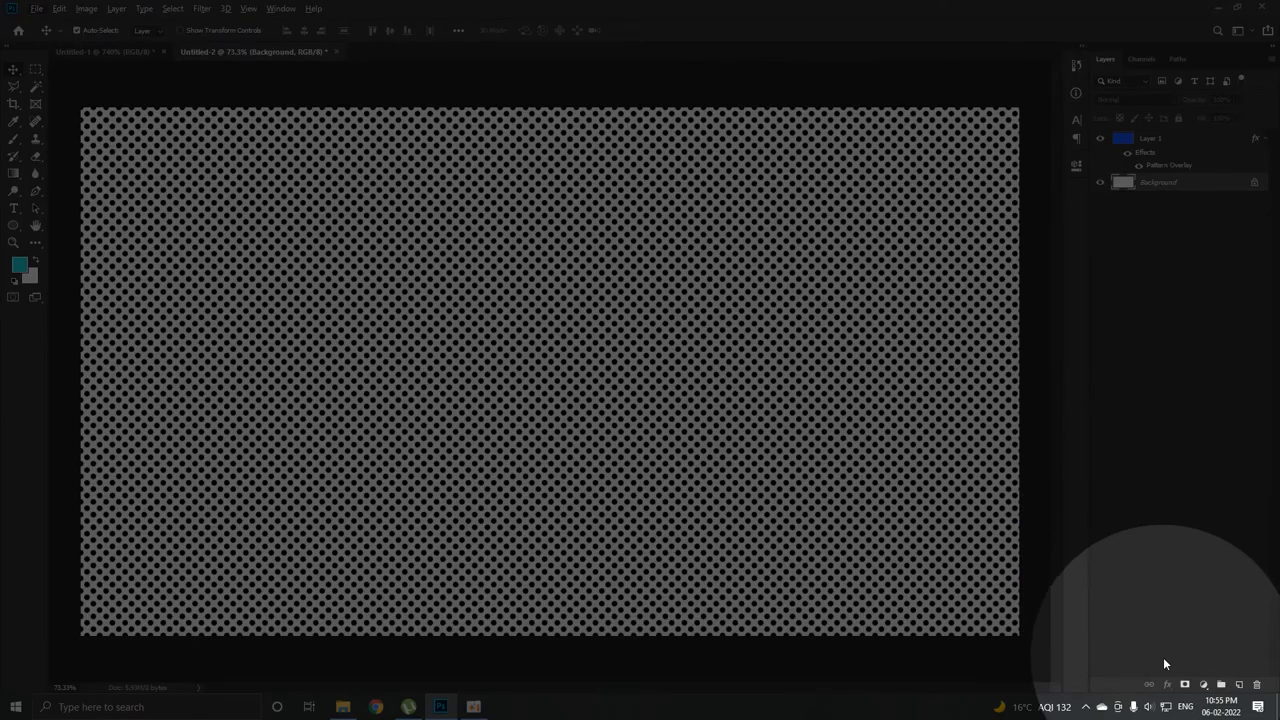
{"action": "left_click", "coordinate": [1184, 684]}
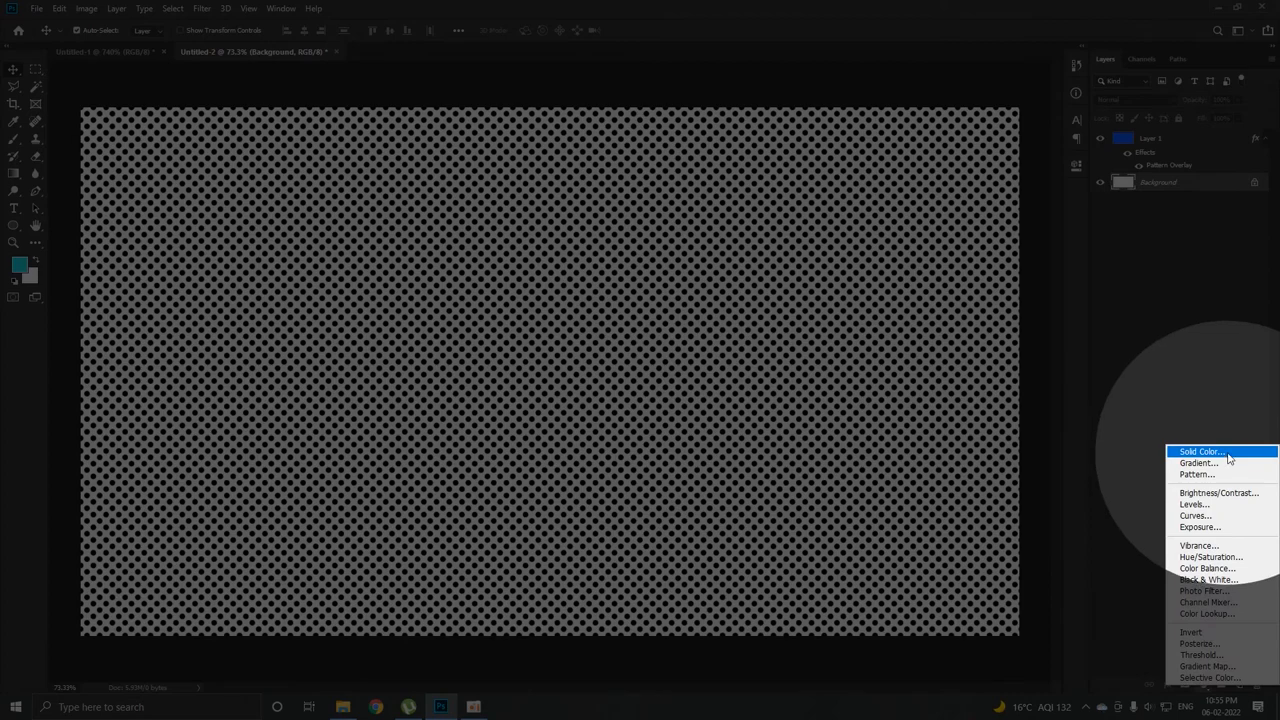
{"action": "left_click", "coordinate": [1201, 451]}
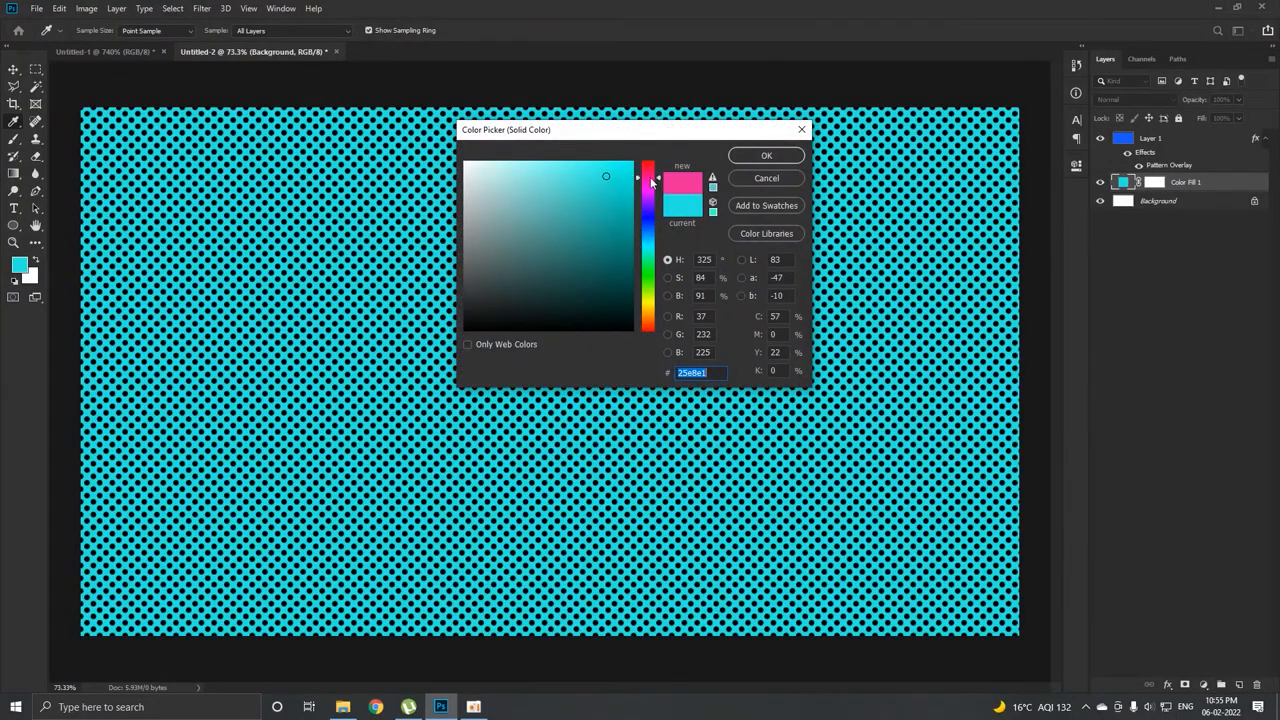
{"action": "left_click", "coordinate": [648, 205]}
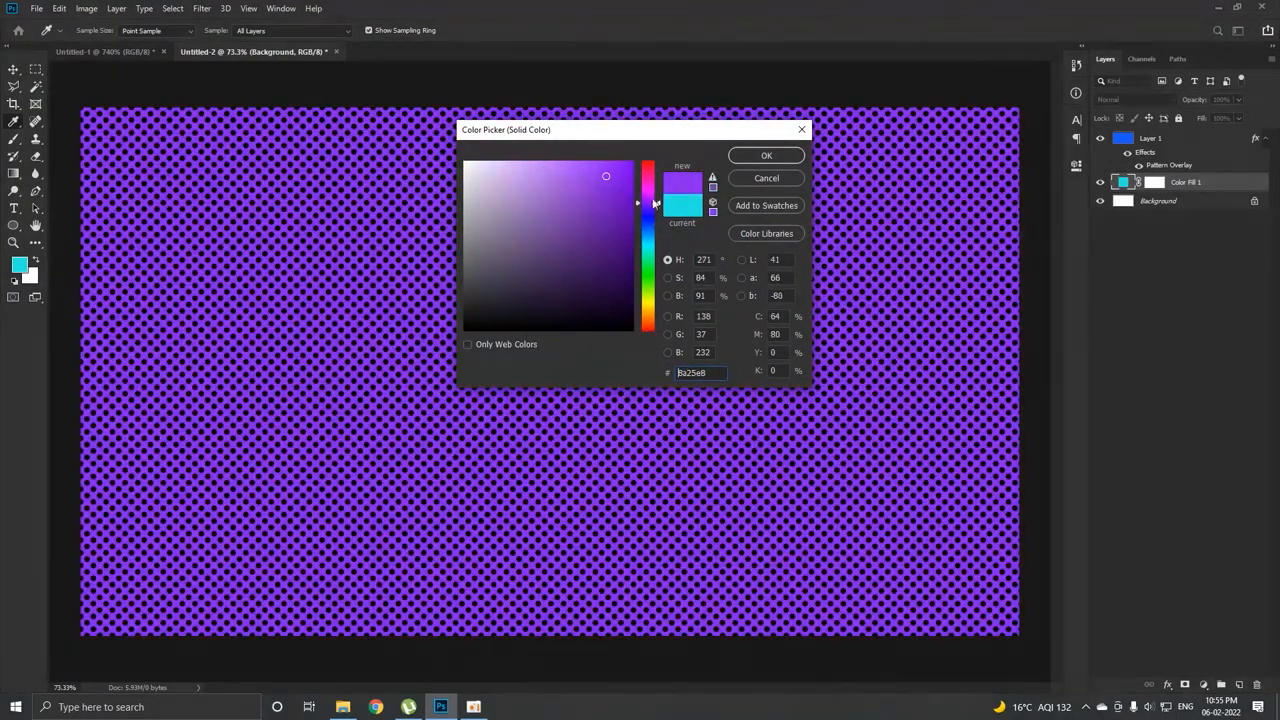
{"action": "left_click", "coordinate": [766, 155]}
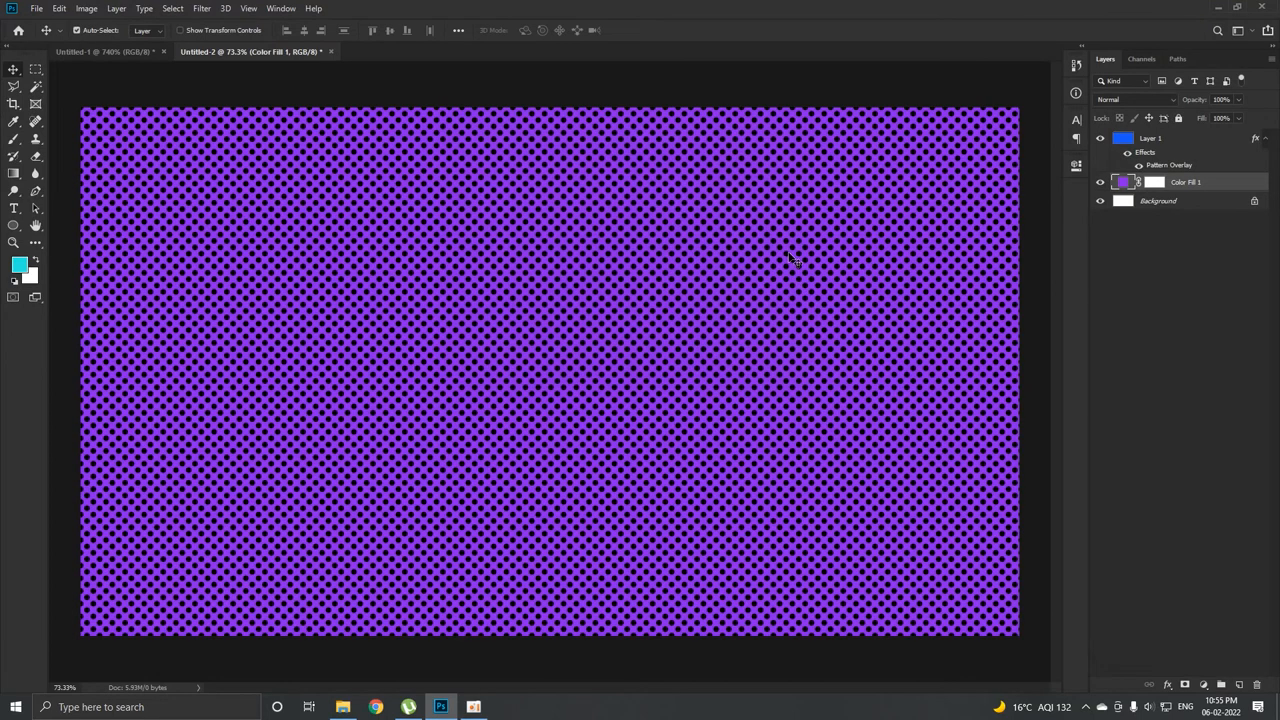
{"action": "mouse_move", "coordinate": [862, 231]}
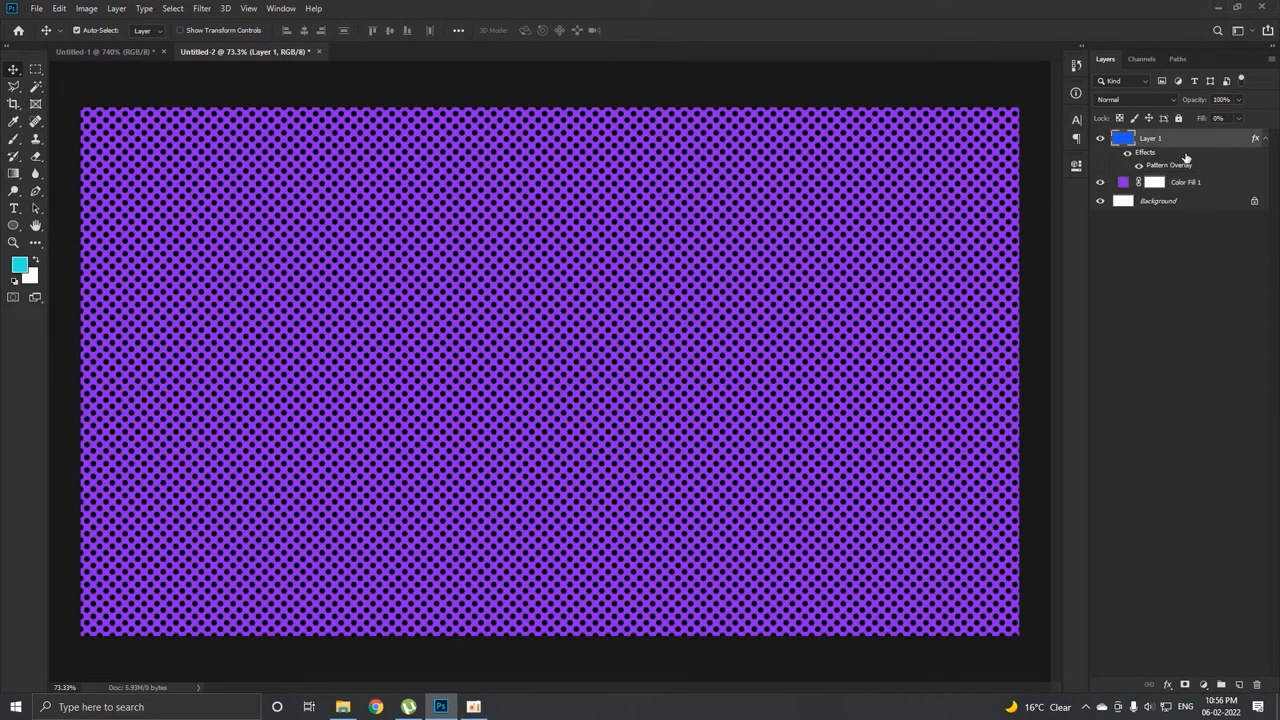
{"action": "mouse_move", "coordinate": [1225, 155]}
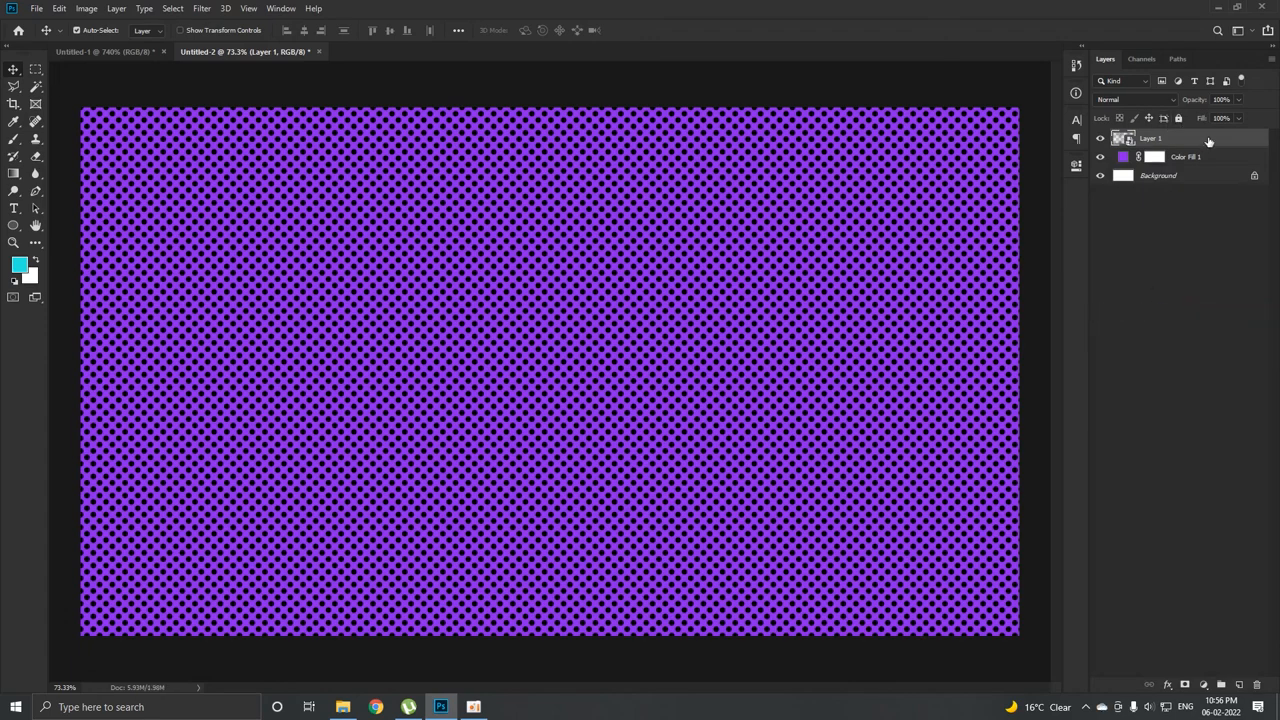
Step: Give the dot layer a black Color Overlay layer style
{"action": "double_click", "coordinate": [1150, 138]}
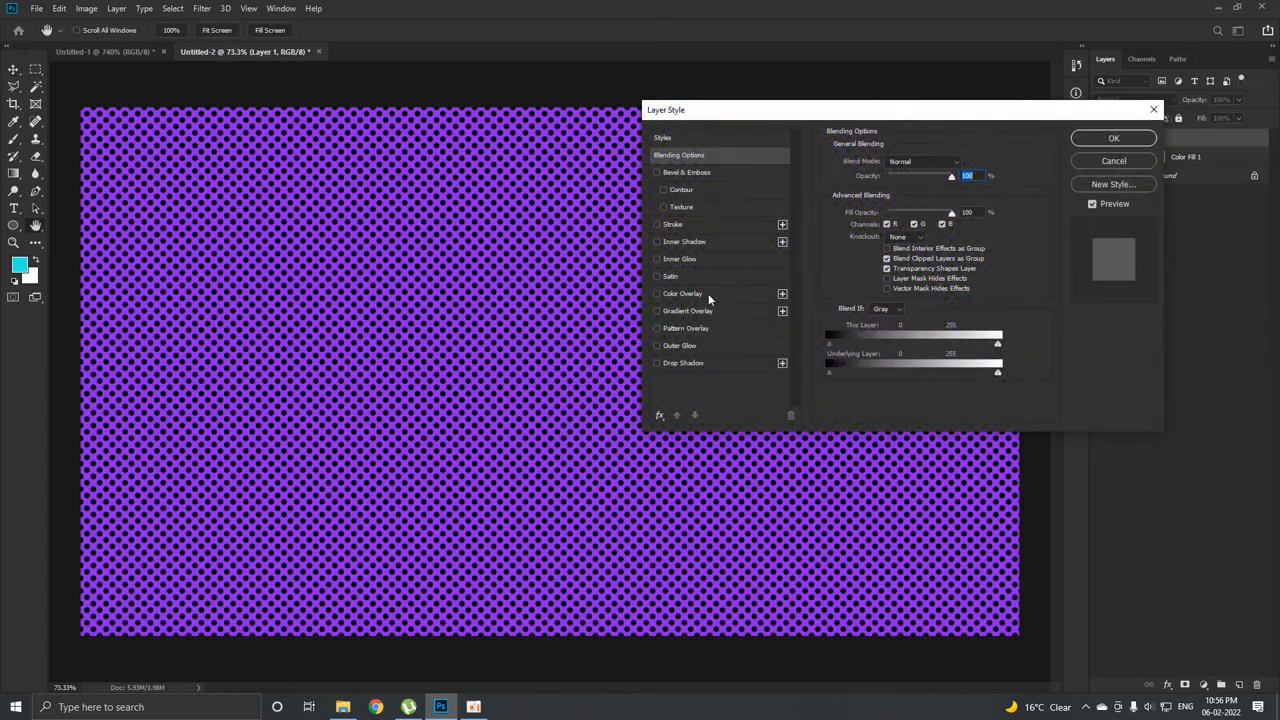
{"action": "left_click", "coordinate": [682, 293]}
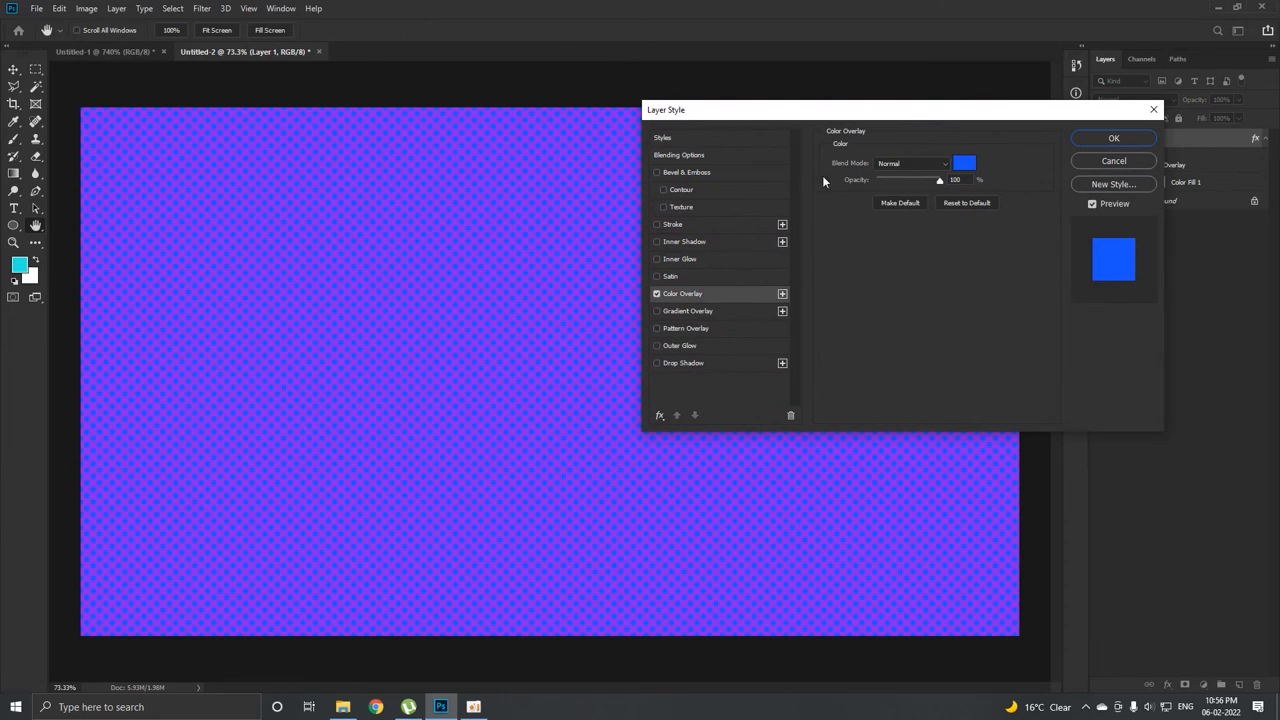
{"action": "left_click", "coordinate": [963, 163]}
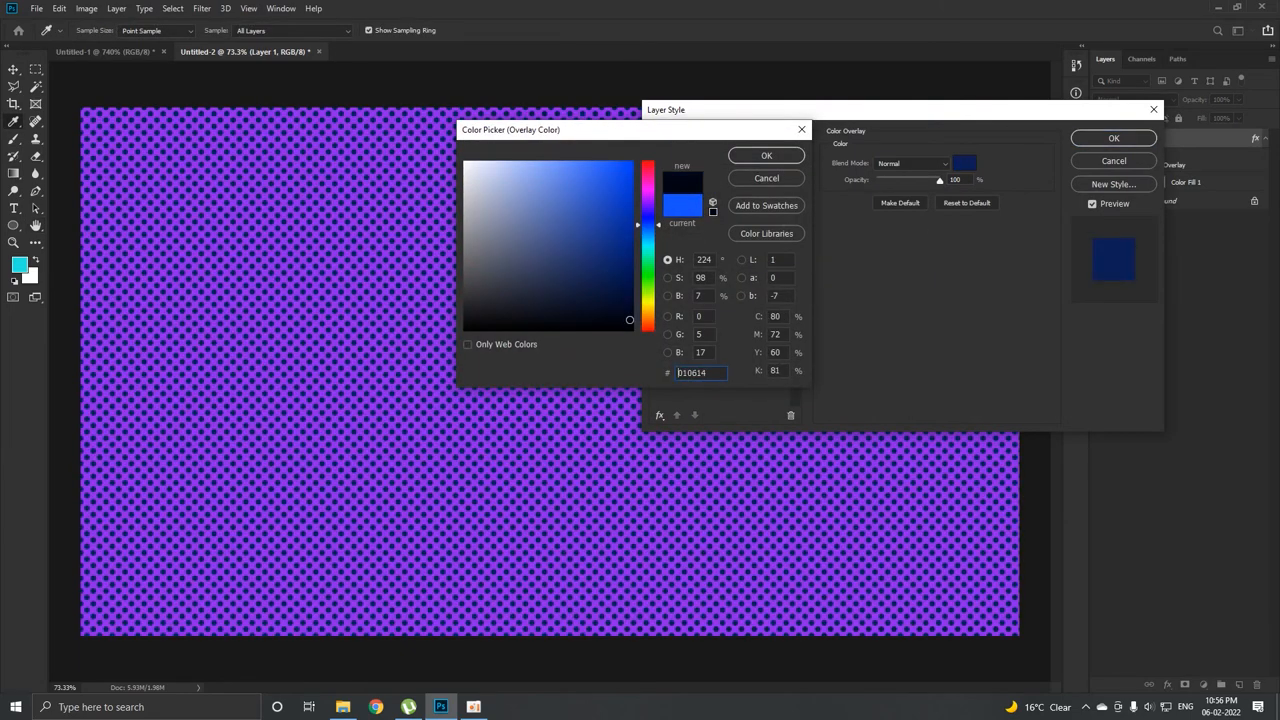
{"action": "left_click", "coordinate": [604, 290]}
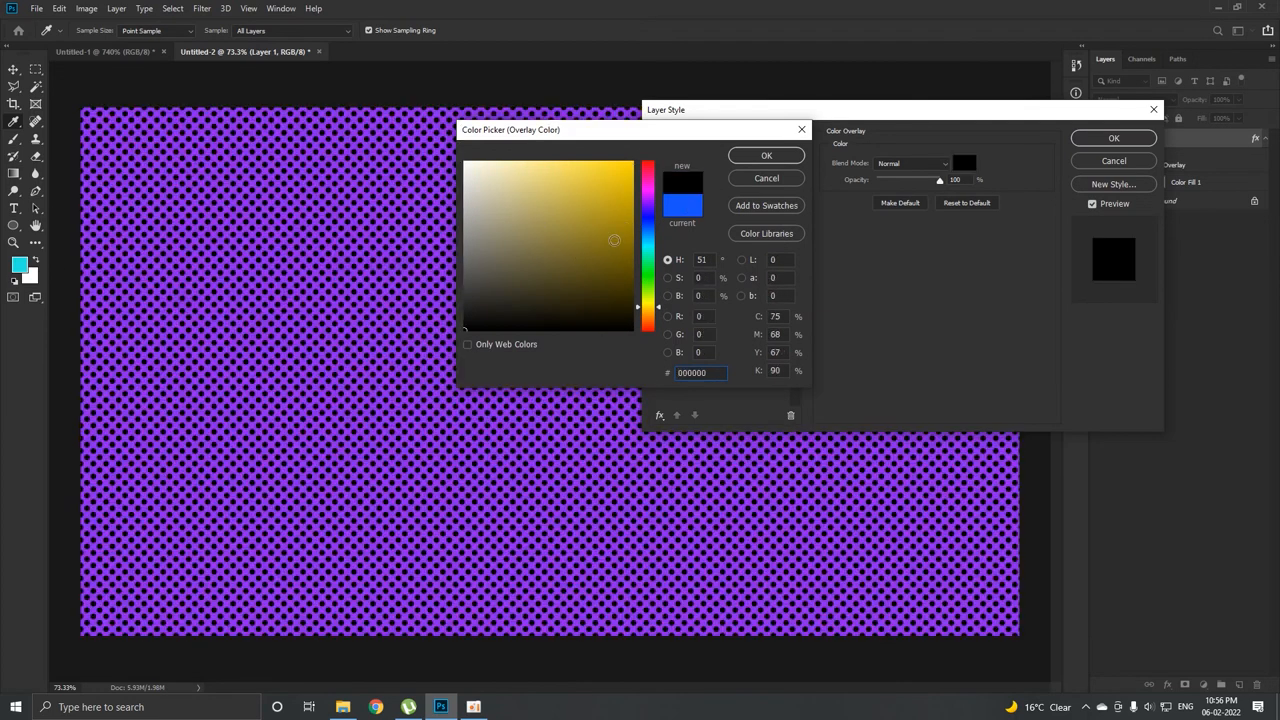
{"action": "left_click", "coordinate": [766, 155]}
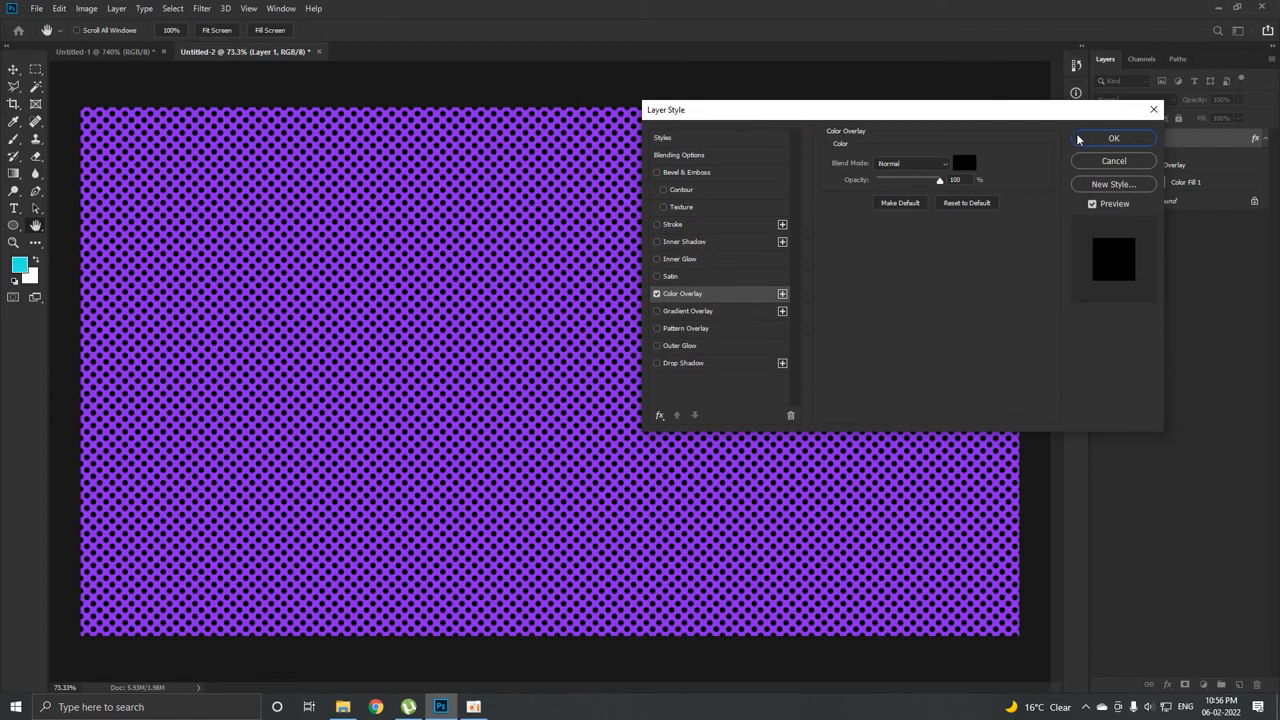
{"action": "left_click", "coordinate": [1113, 138]}
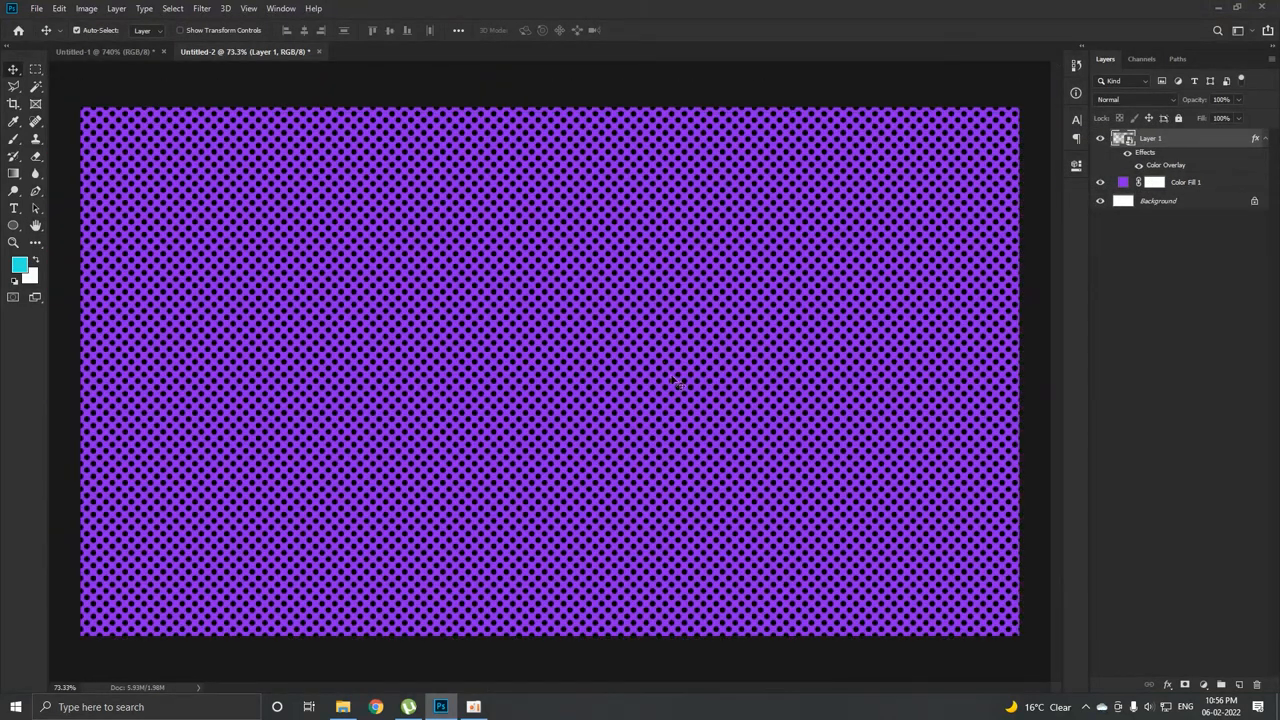
{"action": "mouse_move", "coordinate": [680, 370]}
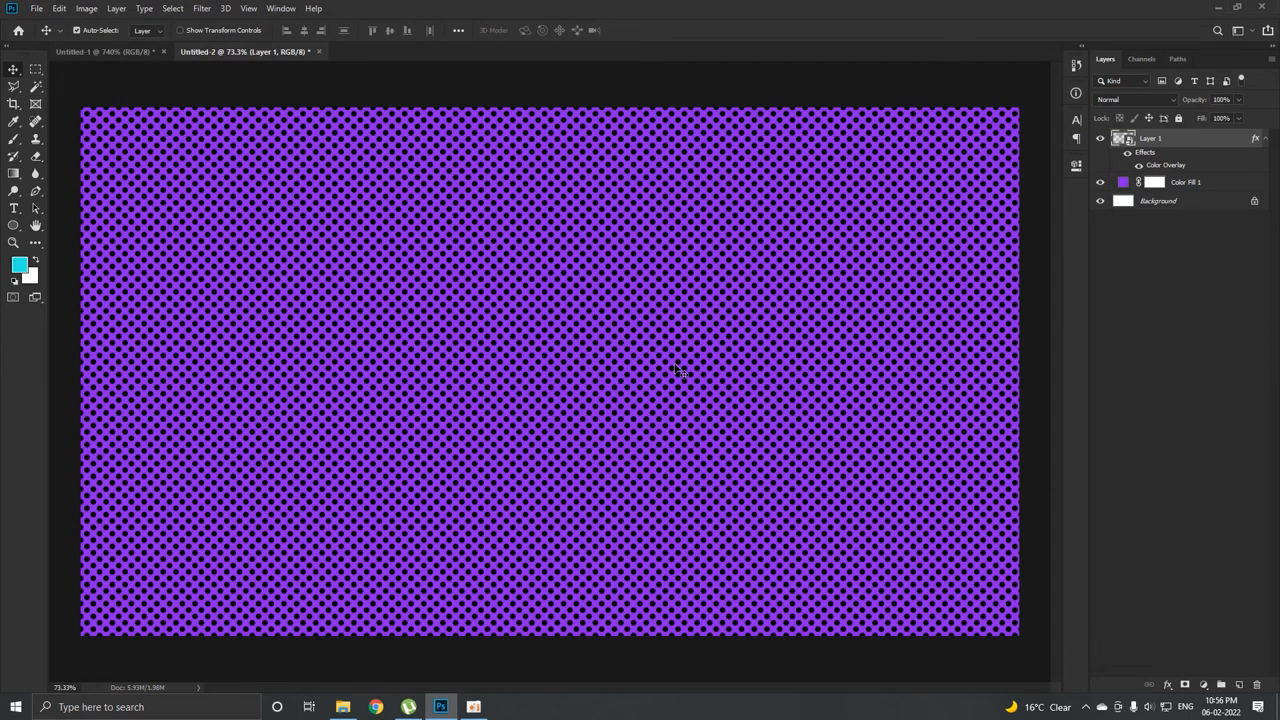